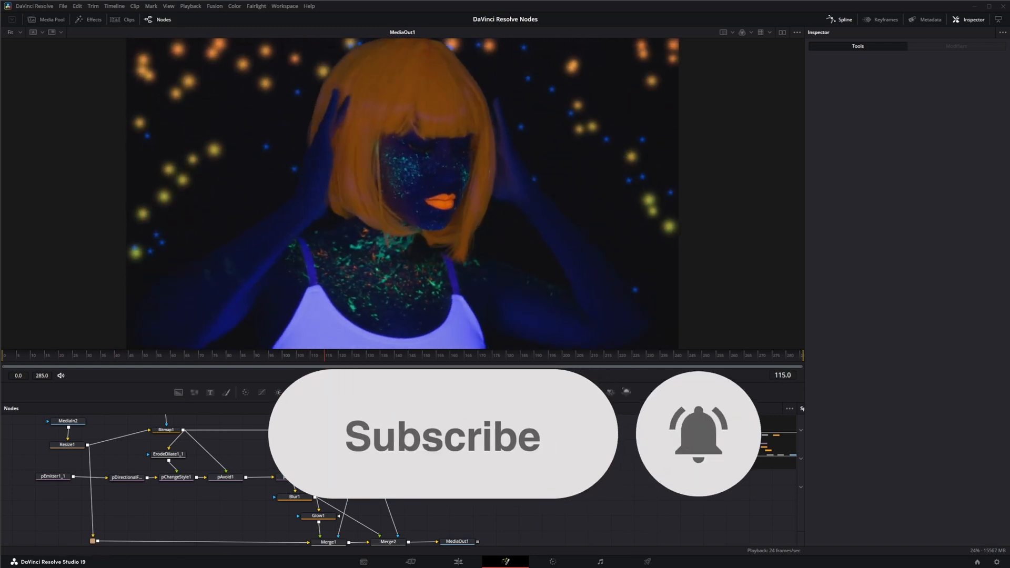
Play the example composite, then stop back at the first frame.
{"action": "left_click", "coordinate": [407, 375]}
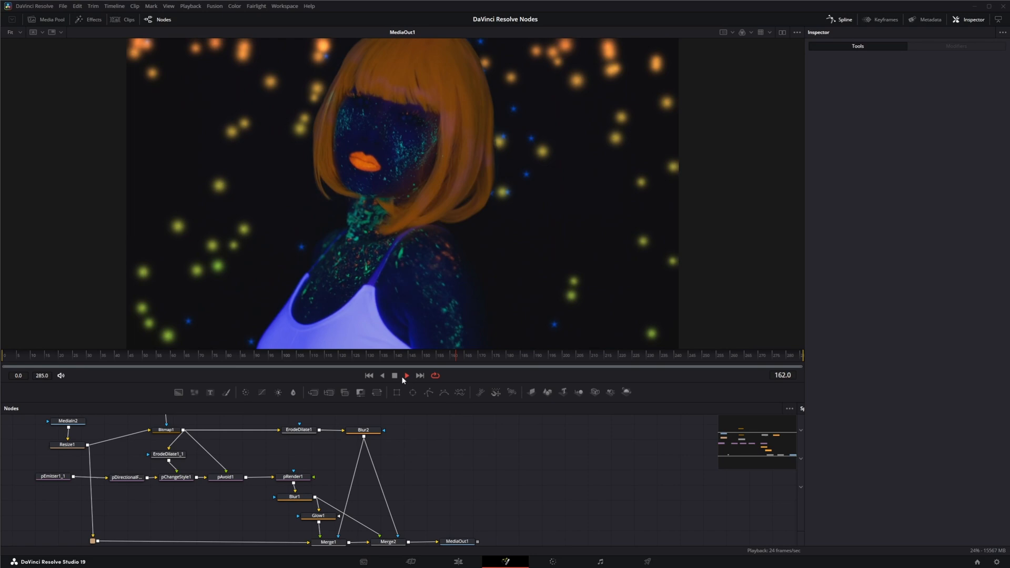
{"action": "left_click", "coordinate": [407, 375]}
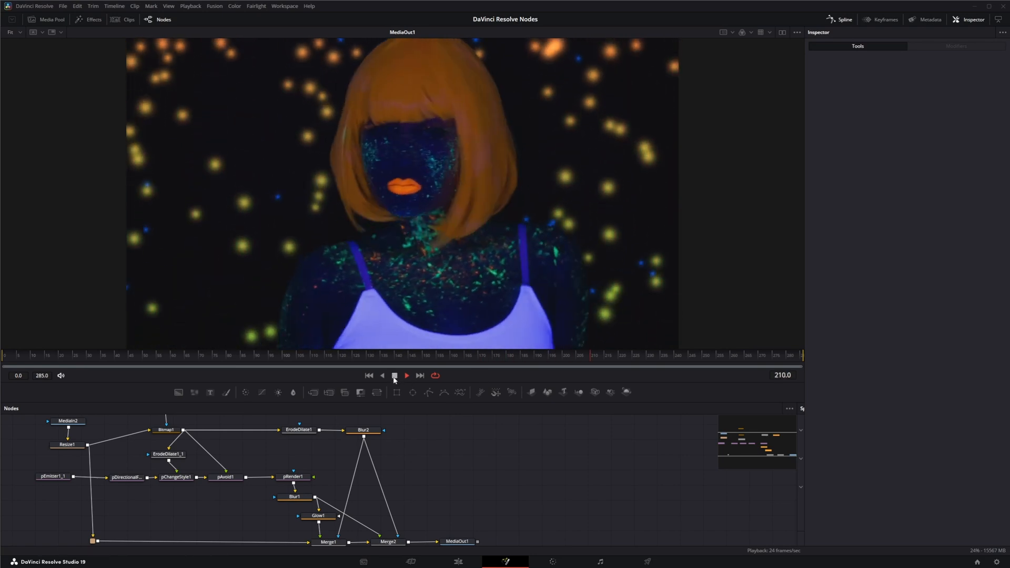
{"action": "left_click", "coordinate": [405, 375]}
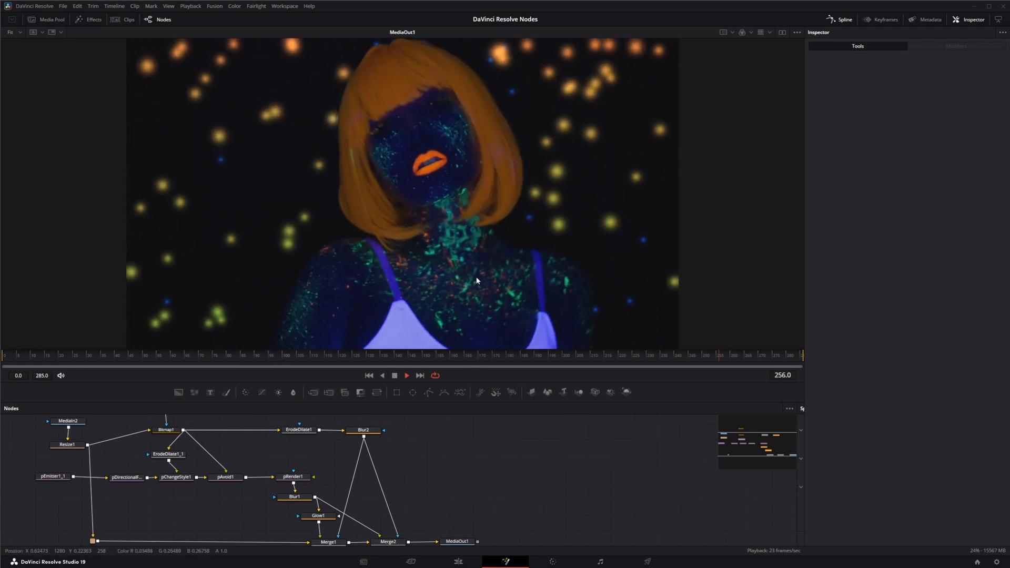
{"action": "left_click", "coordinate": [394, 376]}
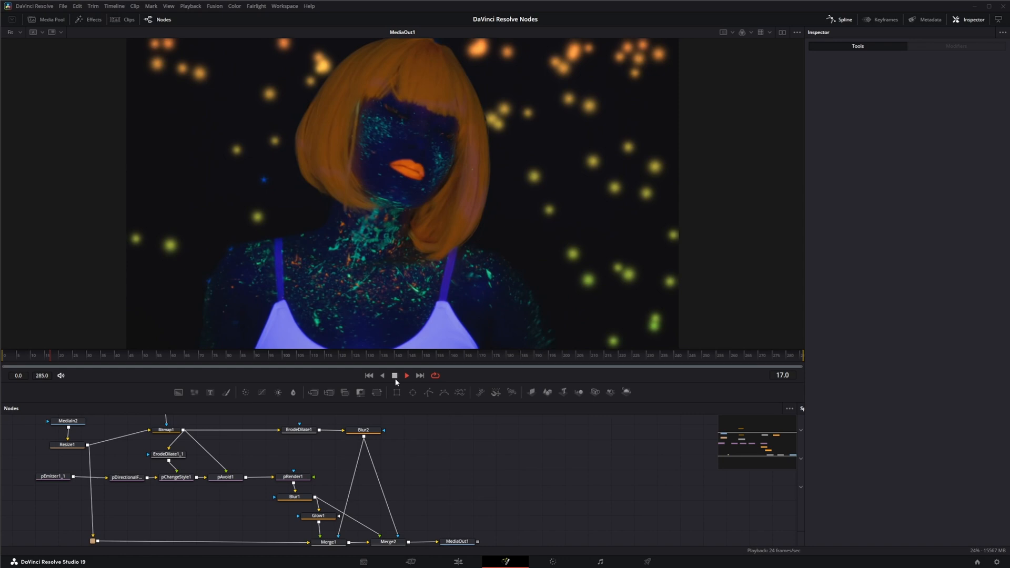
{"action": "left_click", "coordinate": [420, 376]}
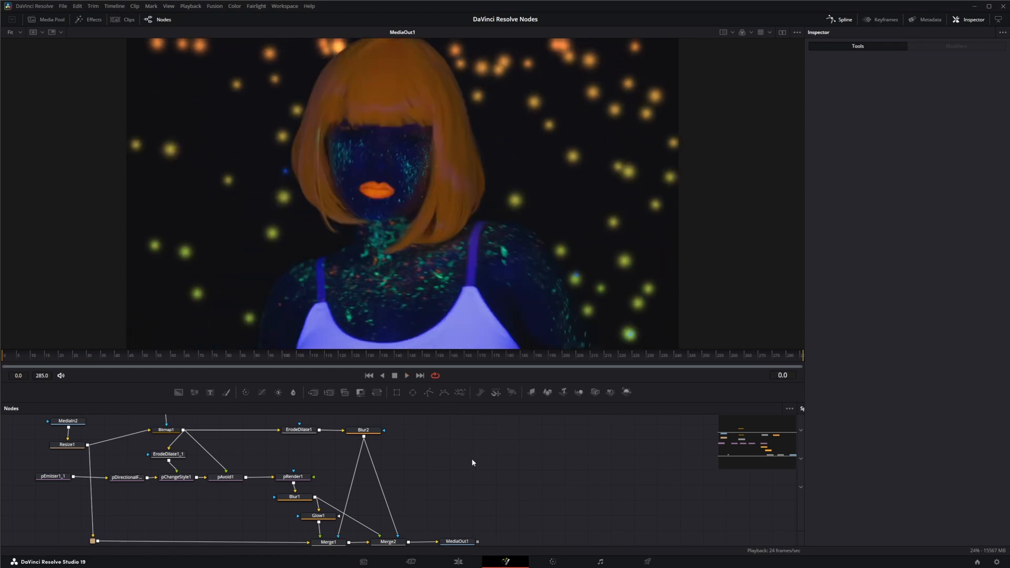
{"action": "mouse_move", "coordinate": [511, 490]}
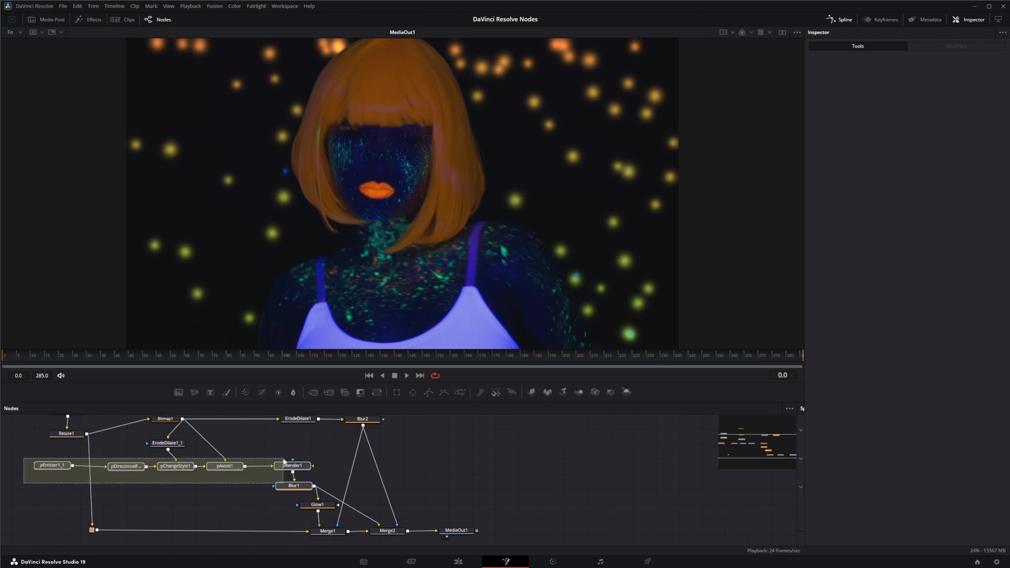
Paste the particle chain without its pChangeStyle and merge it over a black Background.
{"action": "left_click", "coordinate": [619, 467]}
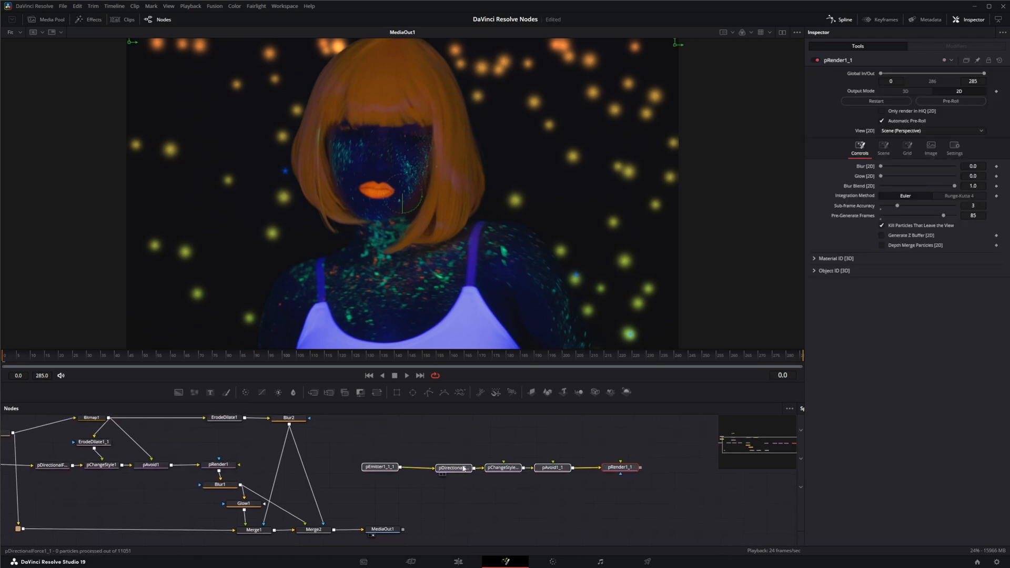
{"action": "left_click", "coordinate": [449, 467]}
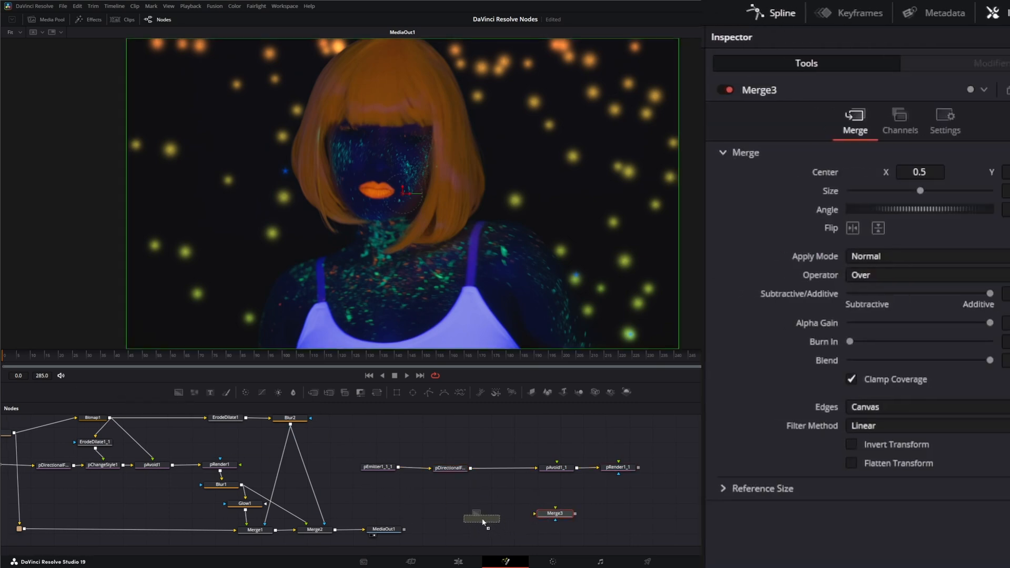
{"action": "left_click", "coordinate": [482, 519]}
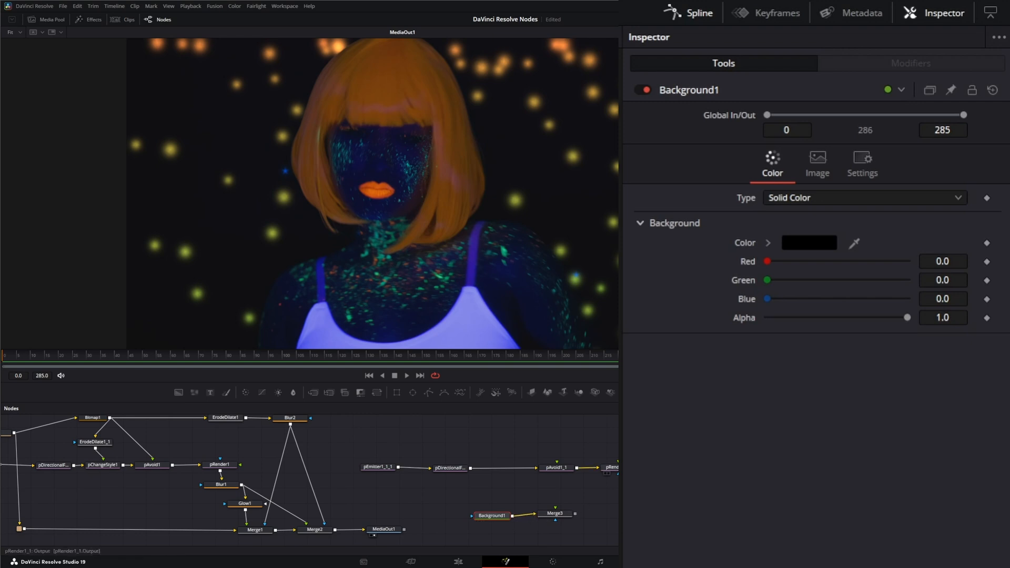
{"action": "left_click", "coordinate": [556, 514]}
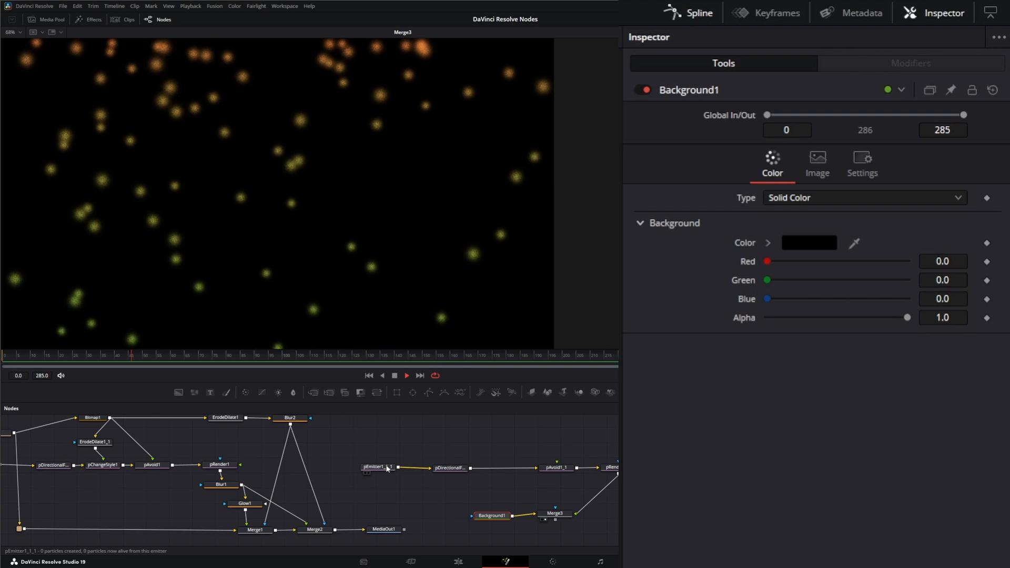
Review pEmitter1_1_1 and pDirectionalForce1_1 settings across the Controls, Region and Style tabs.
{"action": "left_click", "coordinate": [378, 467]}
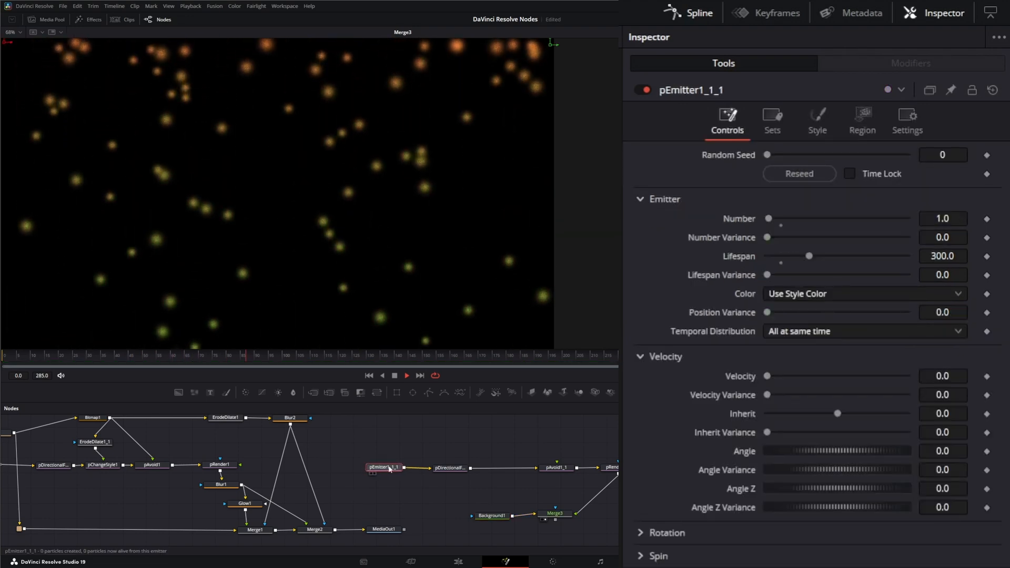
{"action": "left_click", "coordinate": [448, 467]}
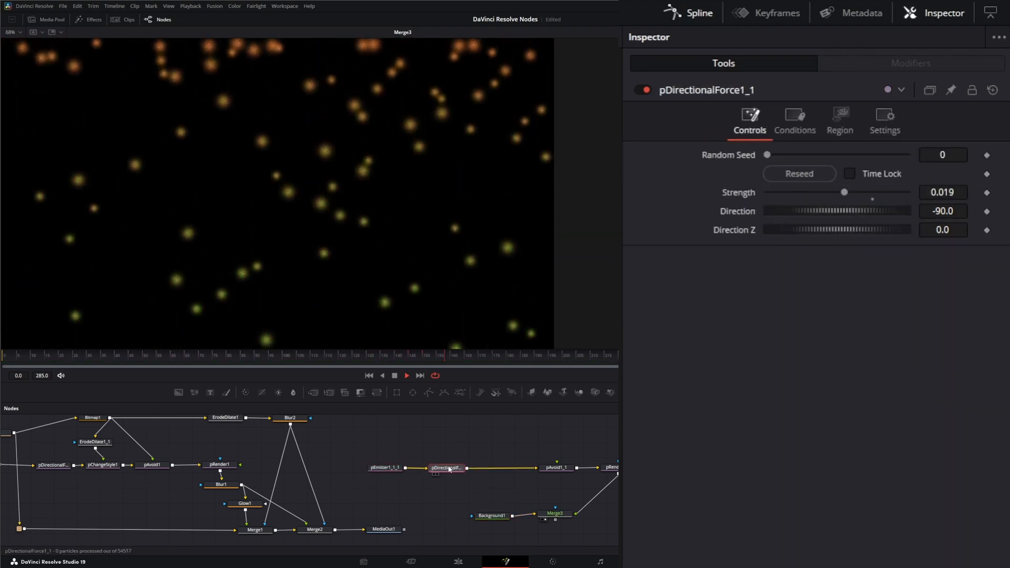
{"action": "left_click", "coordinate": [385, 467]}
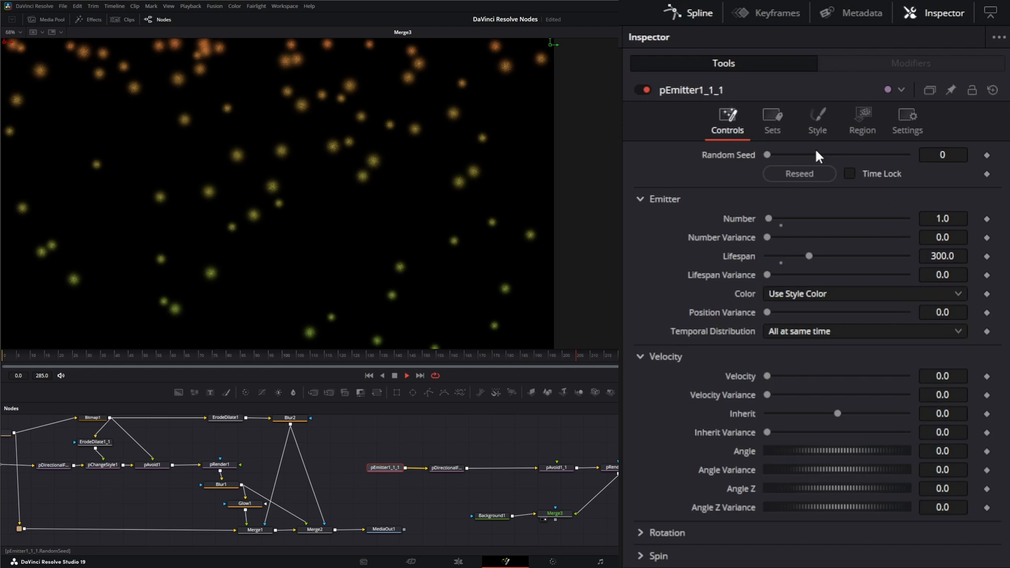
{"action": "left_click", "coordinate": [861, 120]}
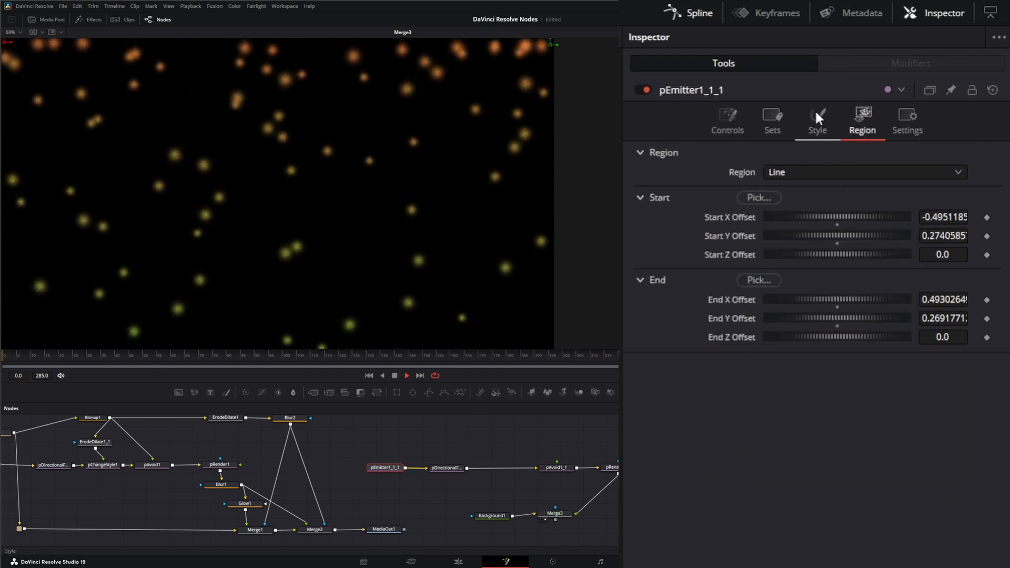
{"action": "left_click", "coordinate": [817, 121]}
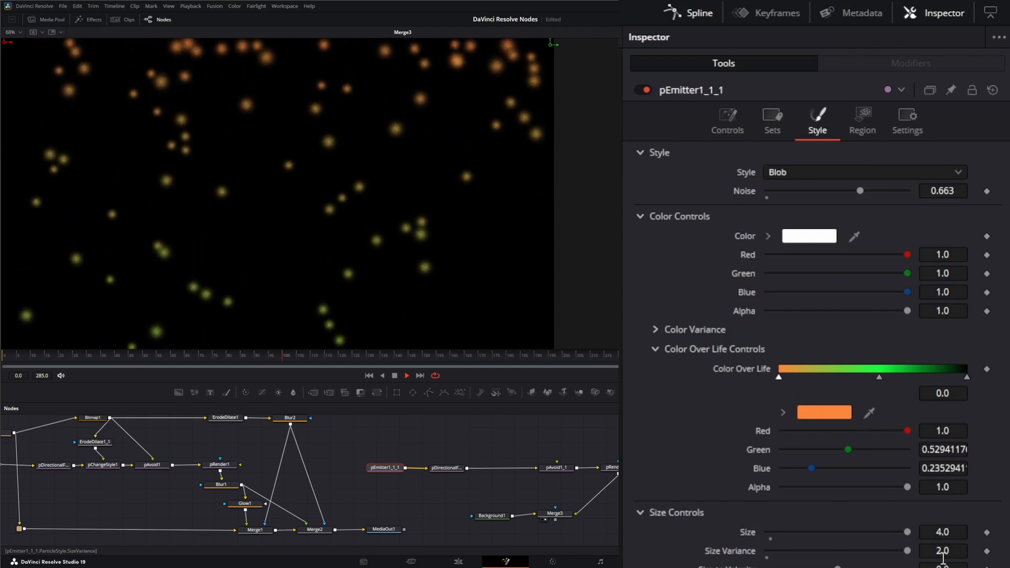
{"action": "left_click", "coordinate": [547, 467]}
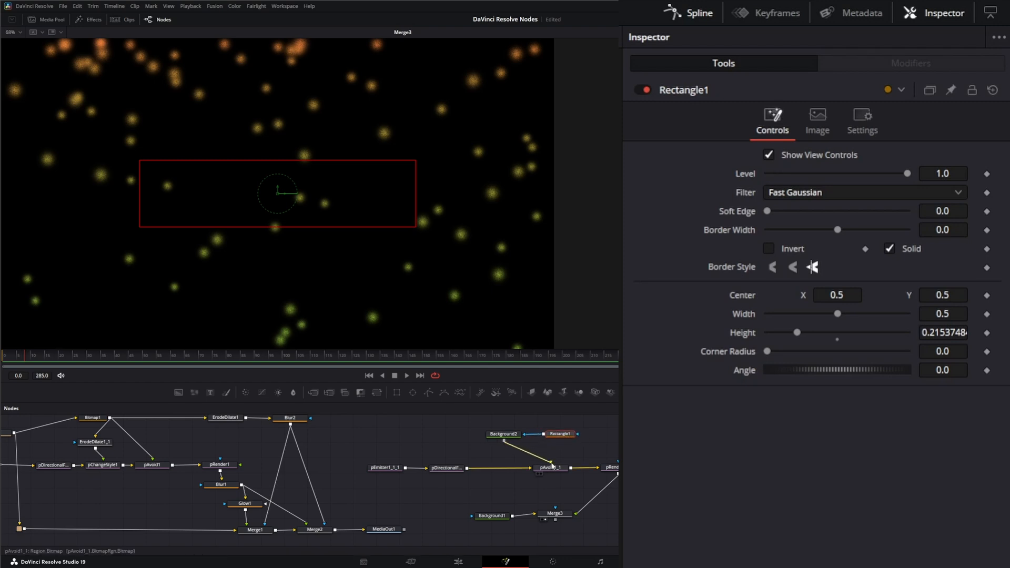
Connect rectangle-masked Background2 to pAvoid1_1's Region bitmap and tidy the mask nodes.
{"action": "left_click", "coordinate": [506, 428]}
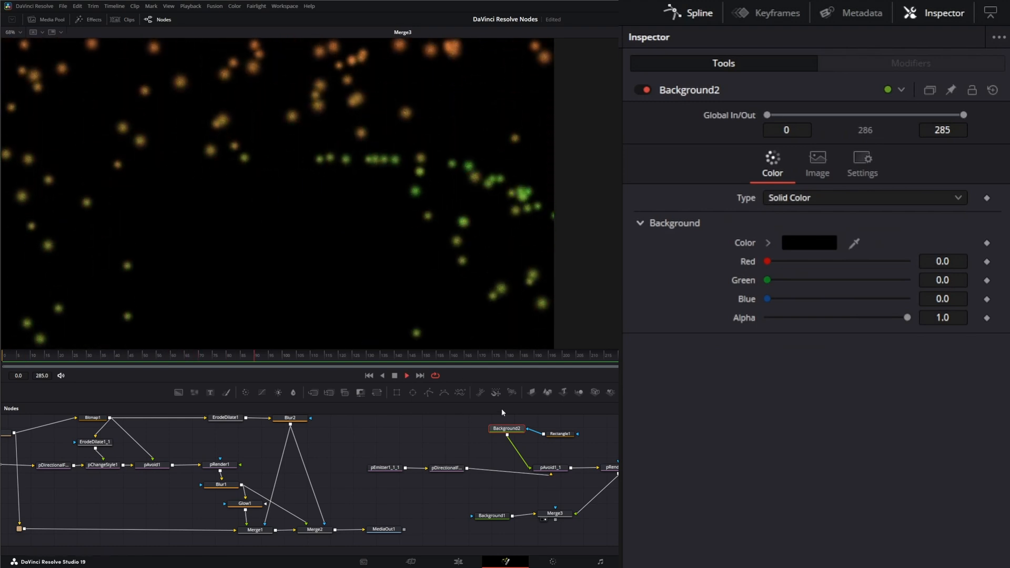
{"action": "left_click", "coordinate": [560, 433]}
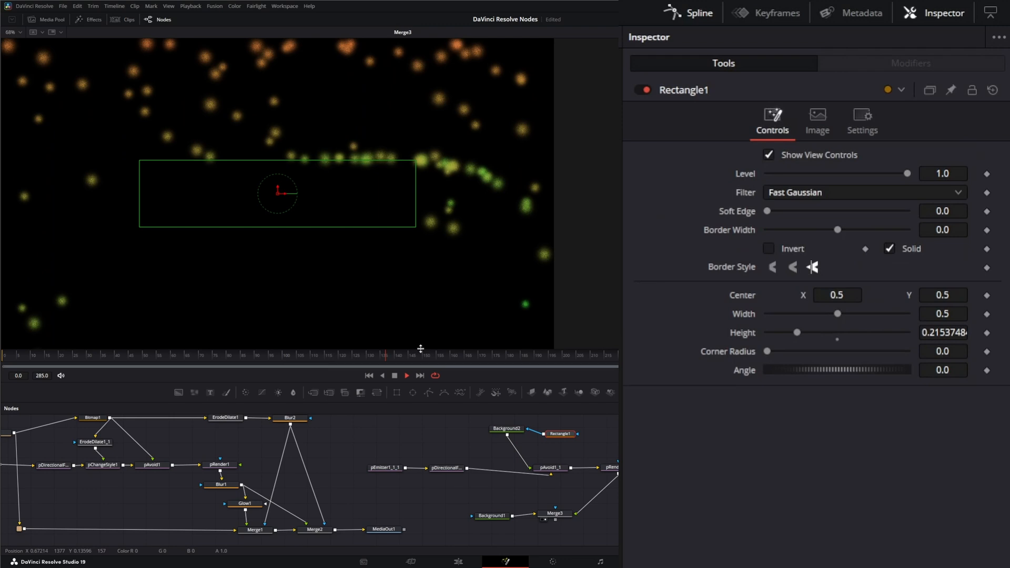
{"action": "left_click", "coordinate": [557, 441]}
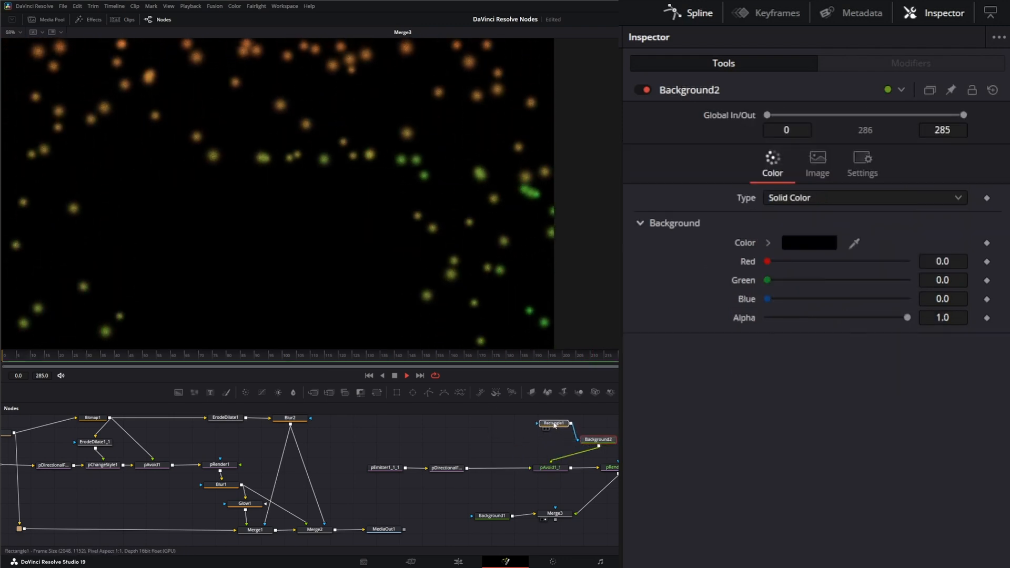
{"action": "left_click", "coordinate": [553, 423]}
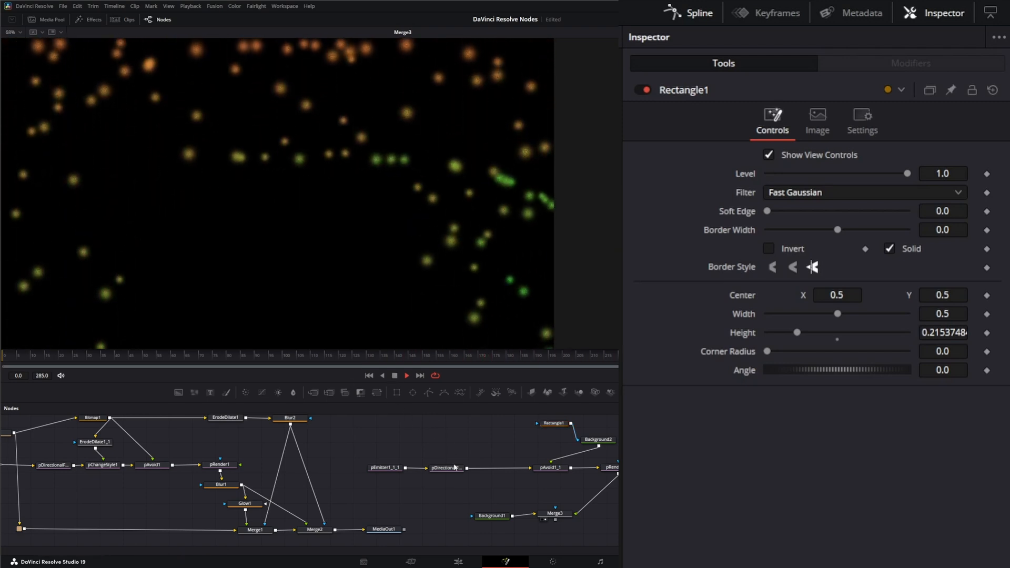
Insert a pChangeStyle node right after pDirectionalForce1_1 in the duplicated chain.
{"action": "left_click", "coordinate": [445, 467]}
{"action": "type", "text": "pc"}
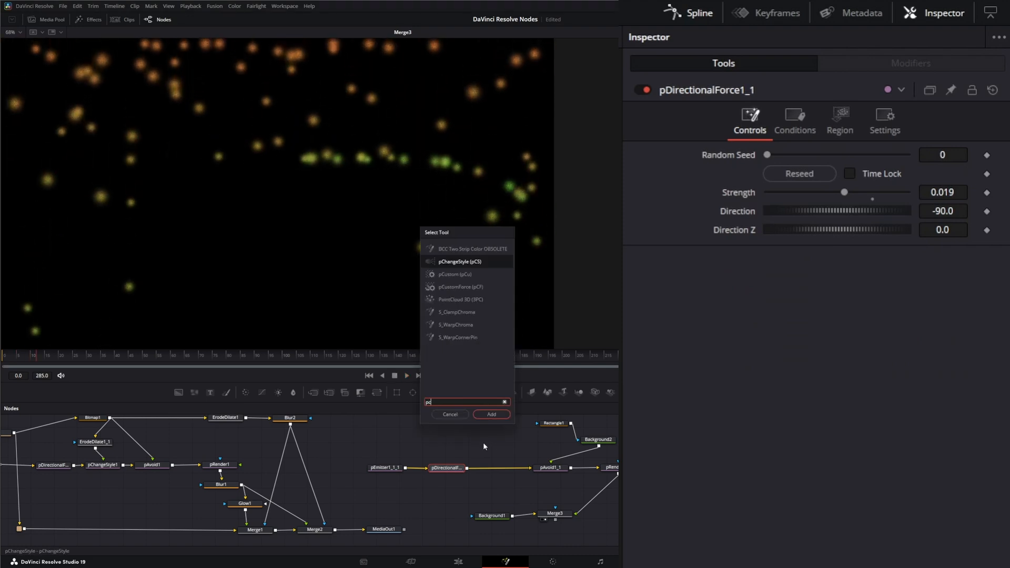
{"action": "left_click", "coordinate": [491, 414]}
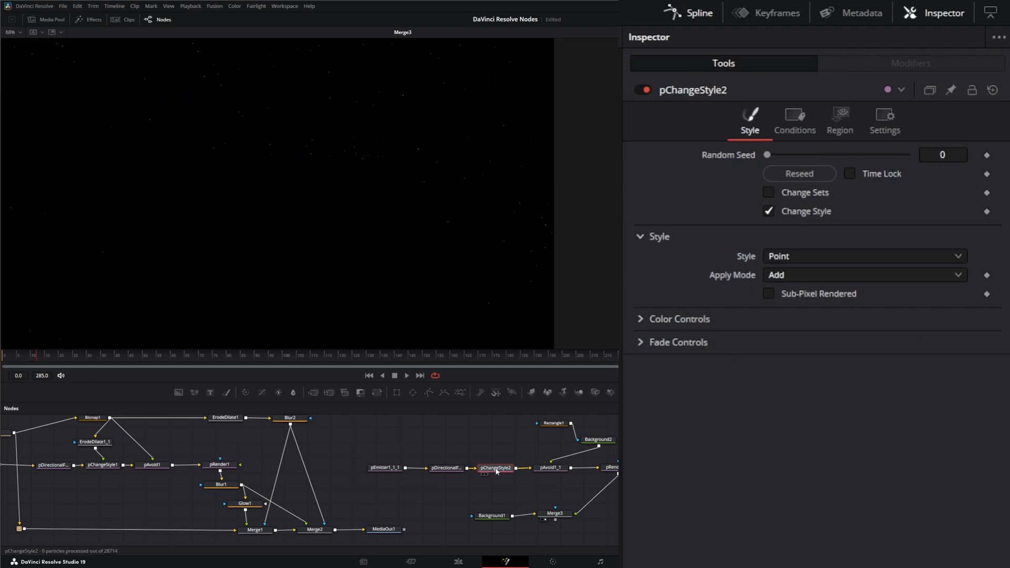
{"action": "mouse_move", "coordinate": [737, 156]}
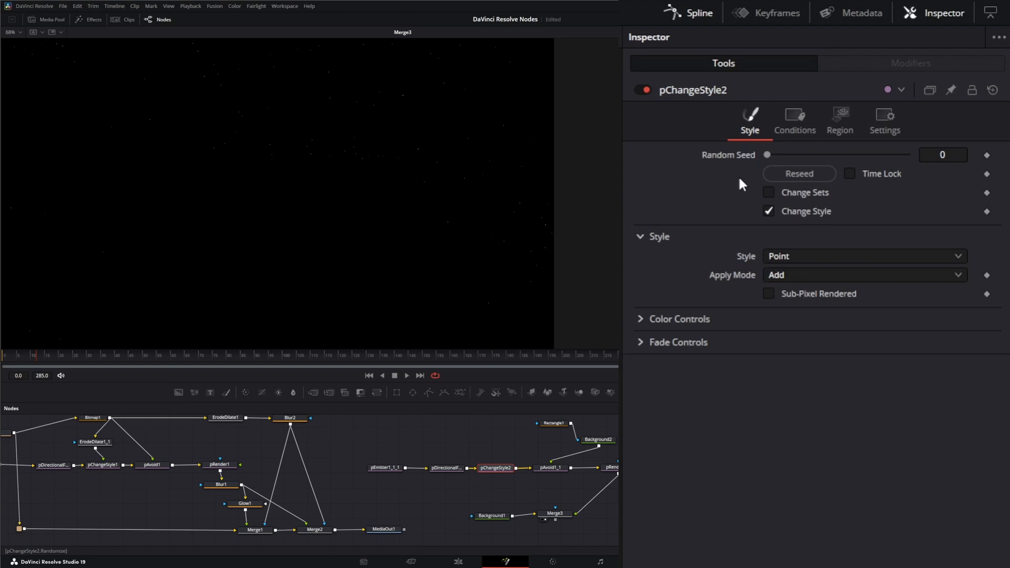
Set pChangeStyle2's Region to Bitmap, driven by Background2 with its Rectangle1 mask.
{"action": "left_click", "coordinate": [795, 121]}
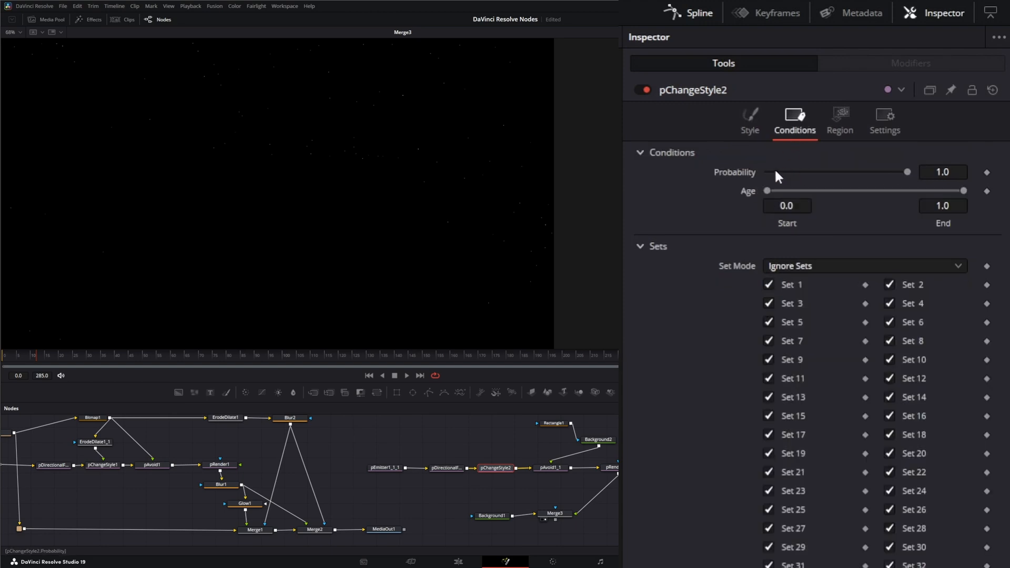
{"action": "mouse_move", "coordinate": [850, 183]}
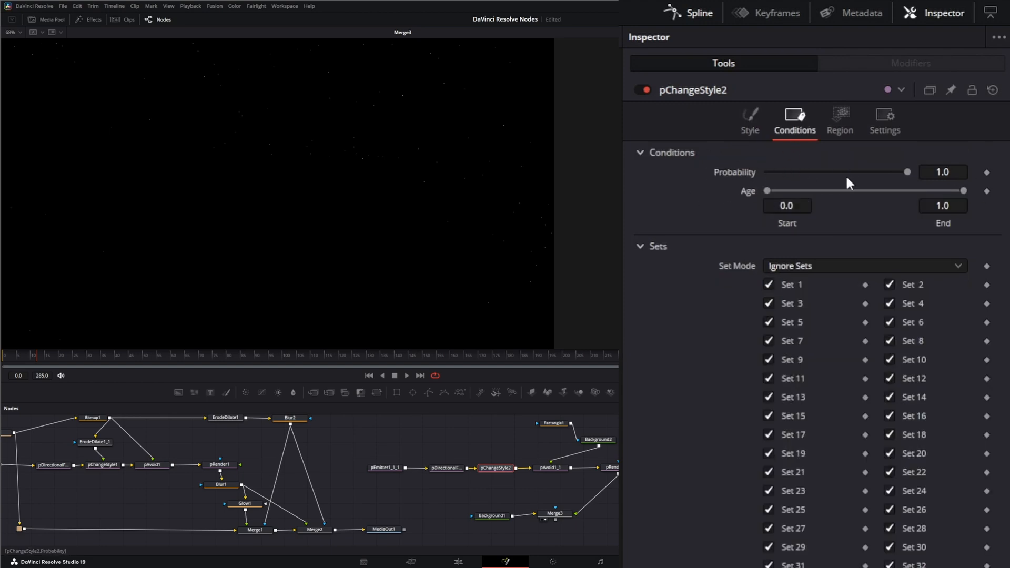
{"action": "left_click", "coordinate": [840, 121]}
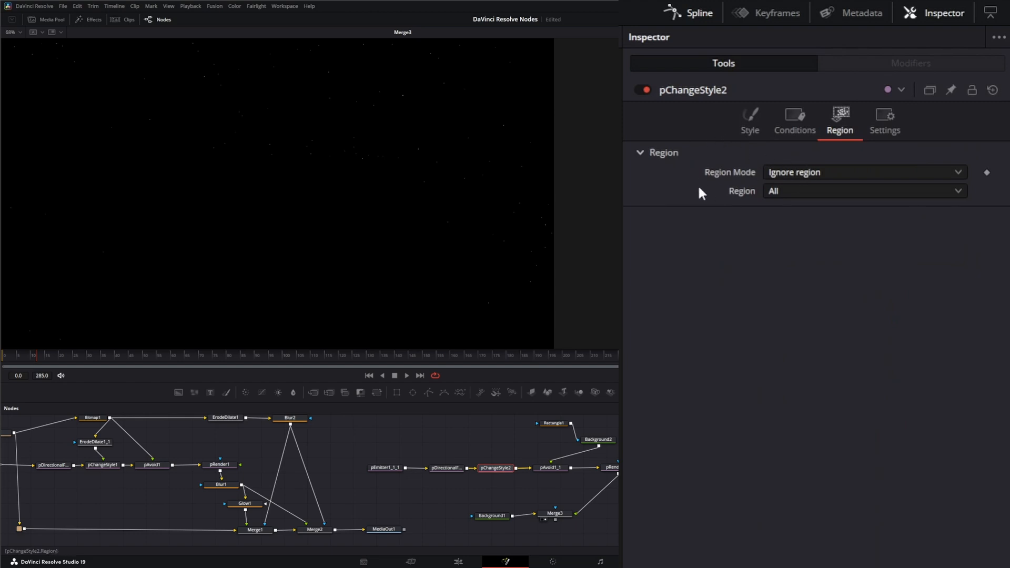
{"action": "mouse_move", "coordinate": [735, 180]}
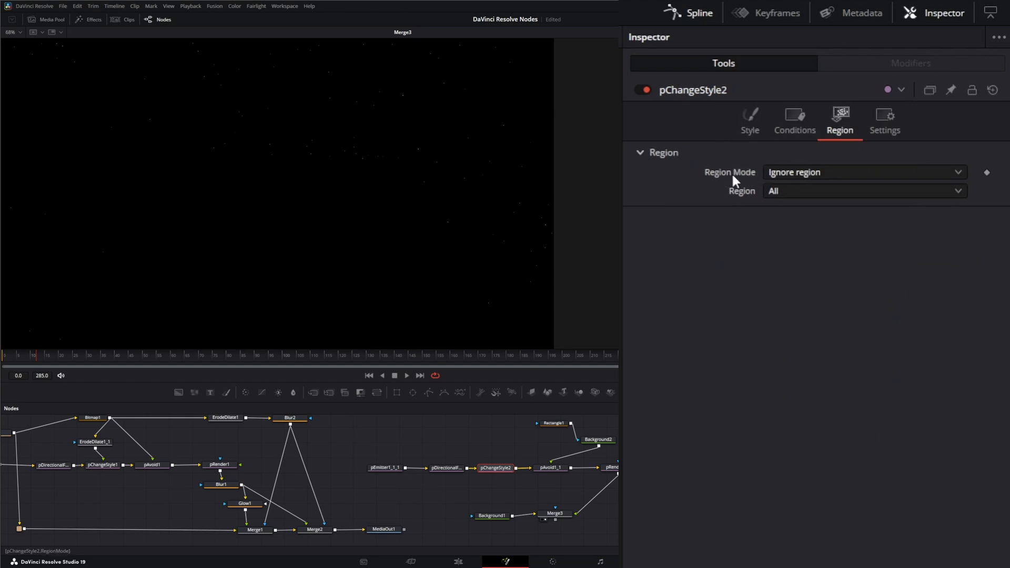
{"action": "left_click", "coordinate": [863, 172]}
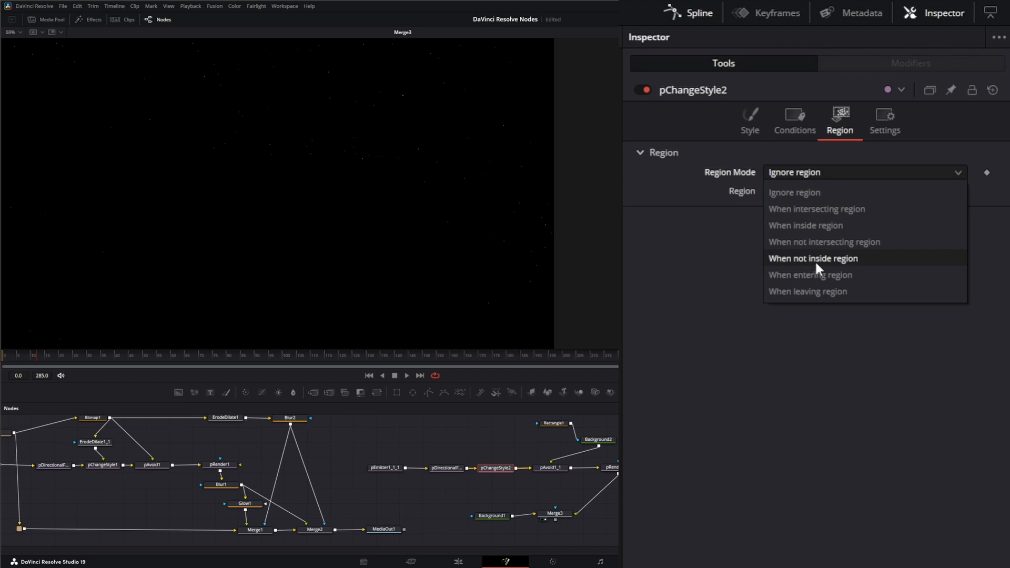
{"action": "left_click", "coordinate": [794, 192]}
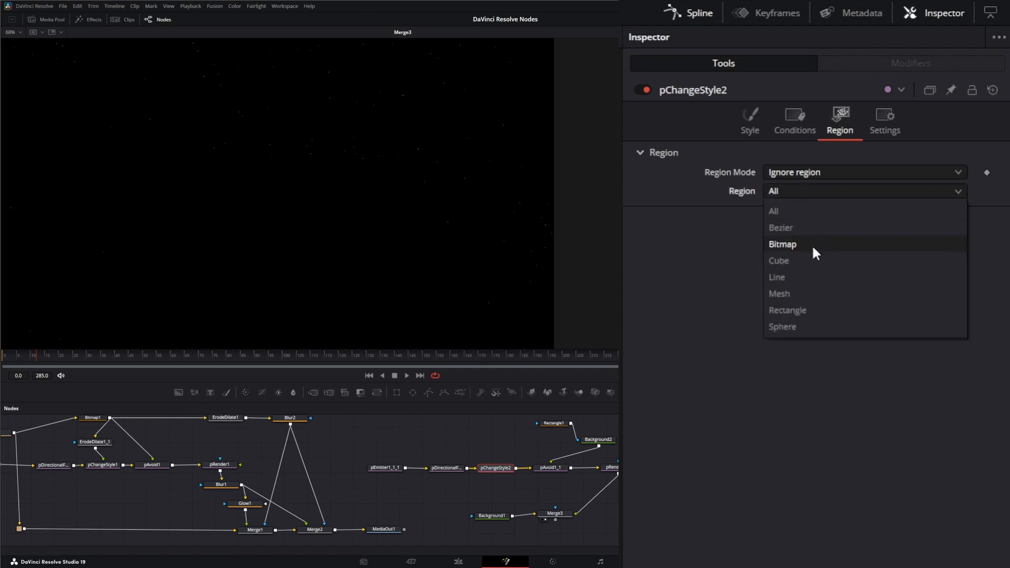
{"action": "mouse_move", "coordinate": [826, 293]}
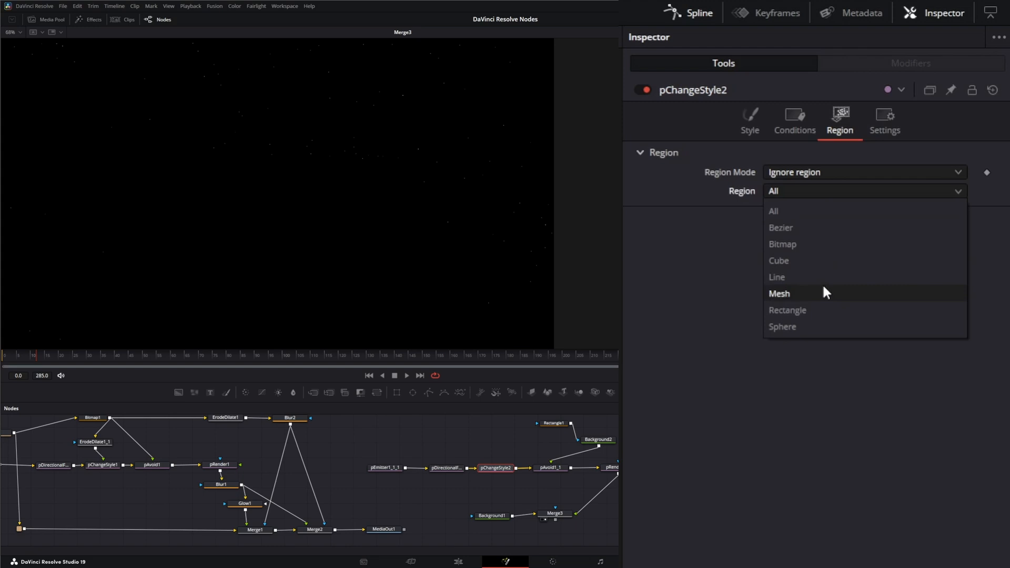
{"action": "mouse_move", "coordinate": [798, 227]}
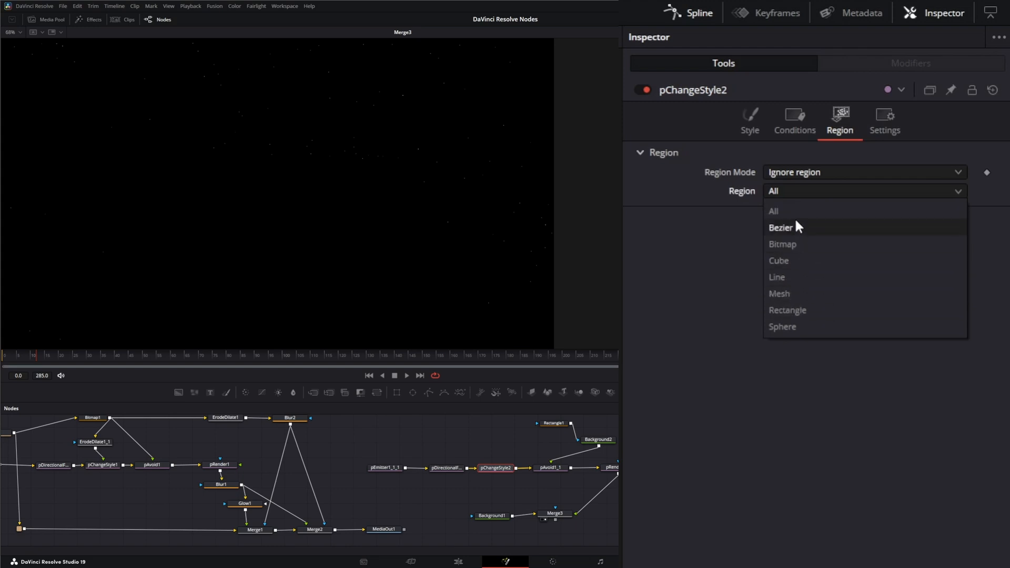
{"action": "mouse_move", "coordinate": [801, 250]}
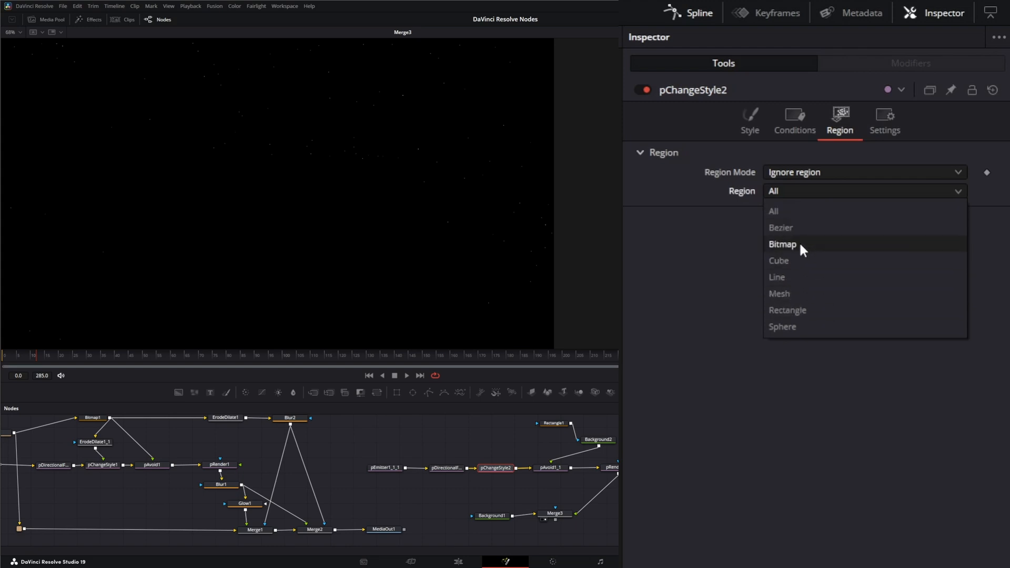
{"action": "left_click", "coordinate": [782, 244]}
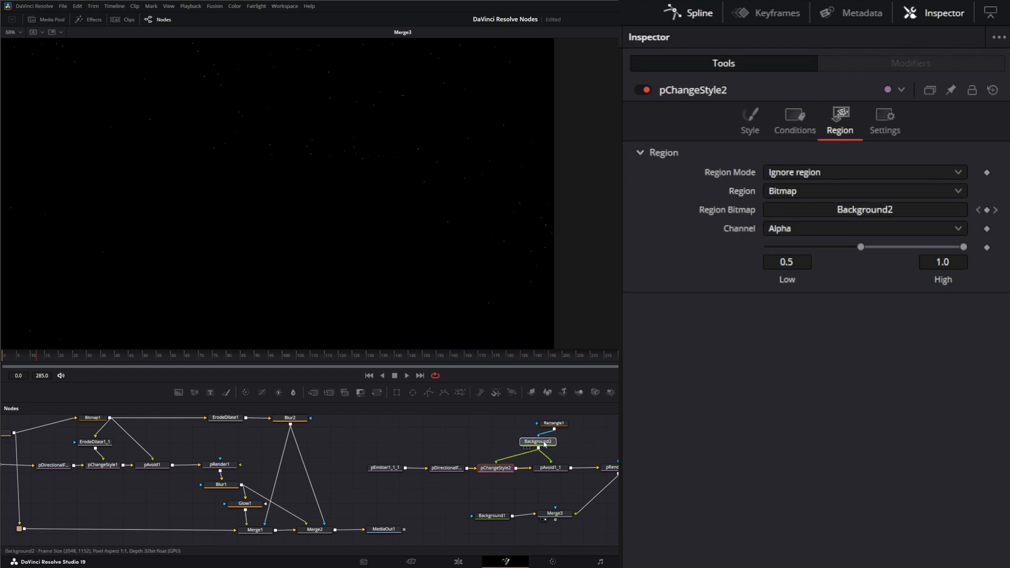
{"action": "left_click", "coordinate": [541, 423]}
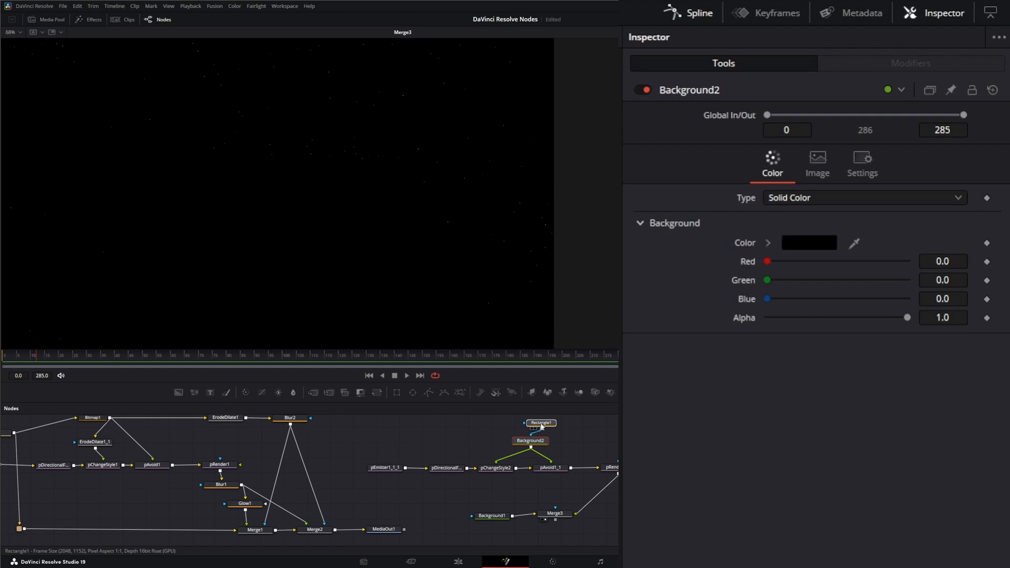
{"action": "left_click", "coordinate": [495, 468]}
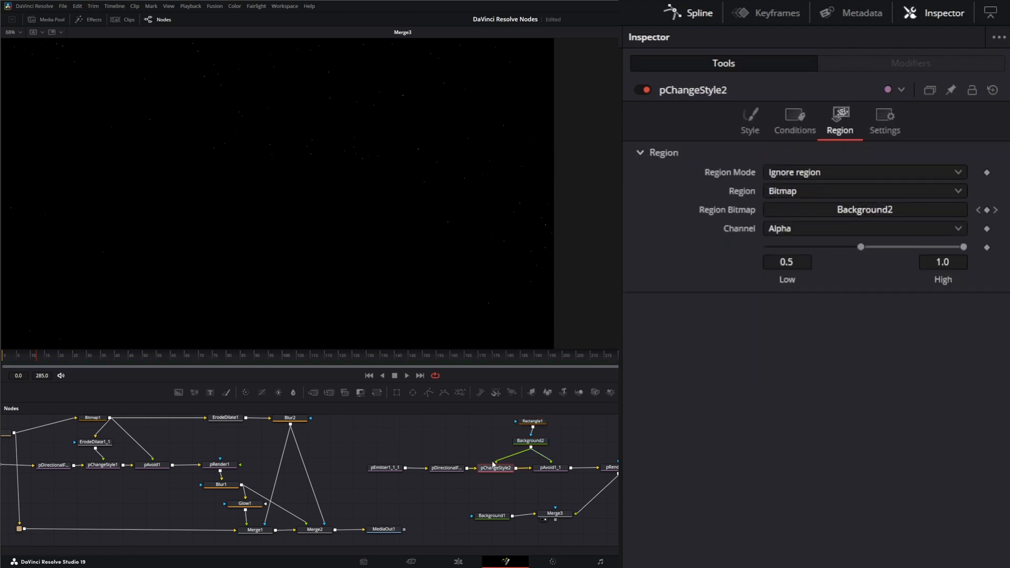
{"action": "mouse_move", "coordinate": [370, 166]}
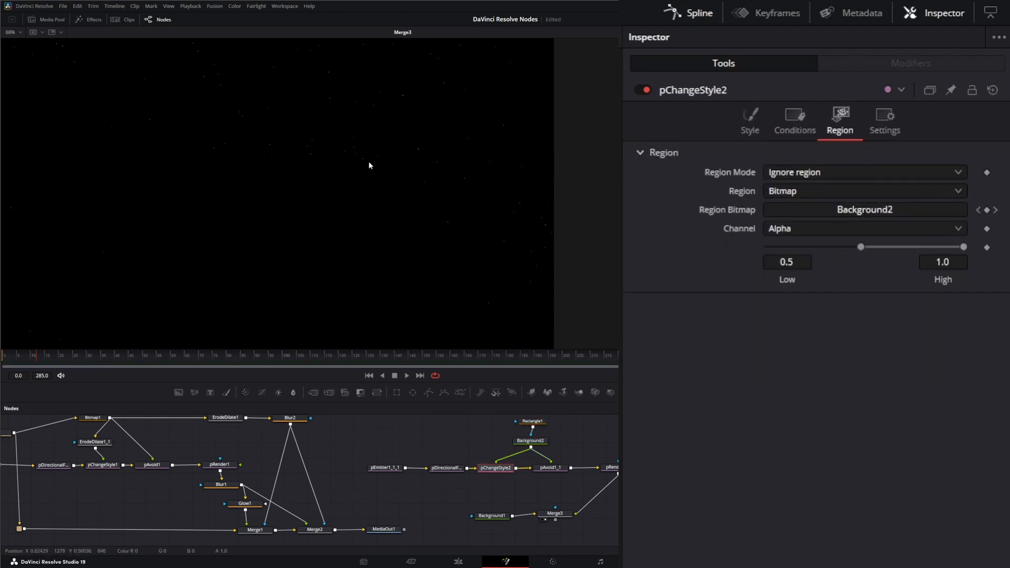
{"action": "left_click", "coordinate": [495, 467]}
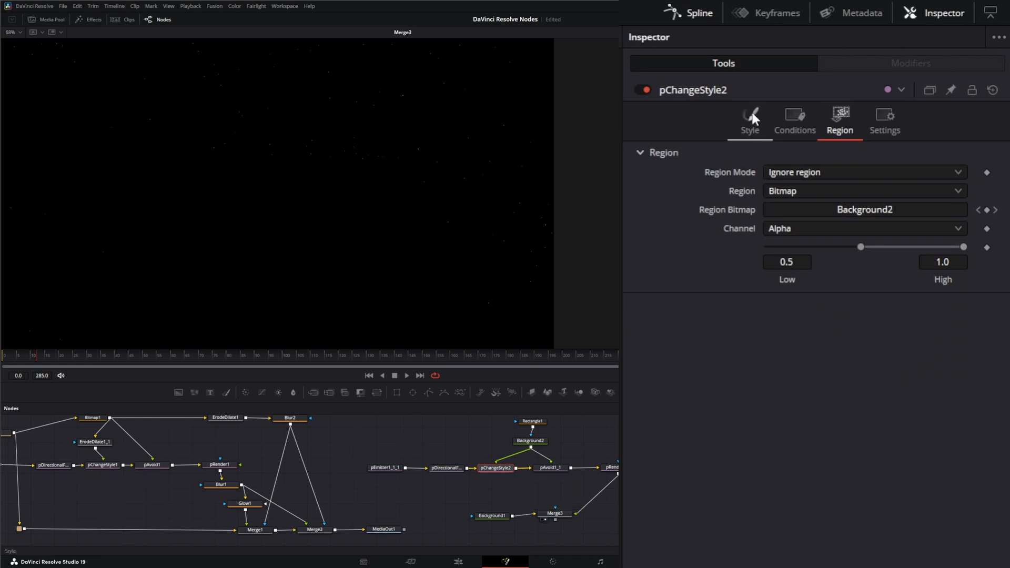
Make pChangeStyle2 draw particles as three-sided NGons at size 2.0.
{"action": "left_click", "coordinate": [749, 121]}
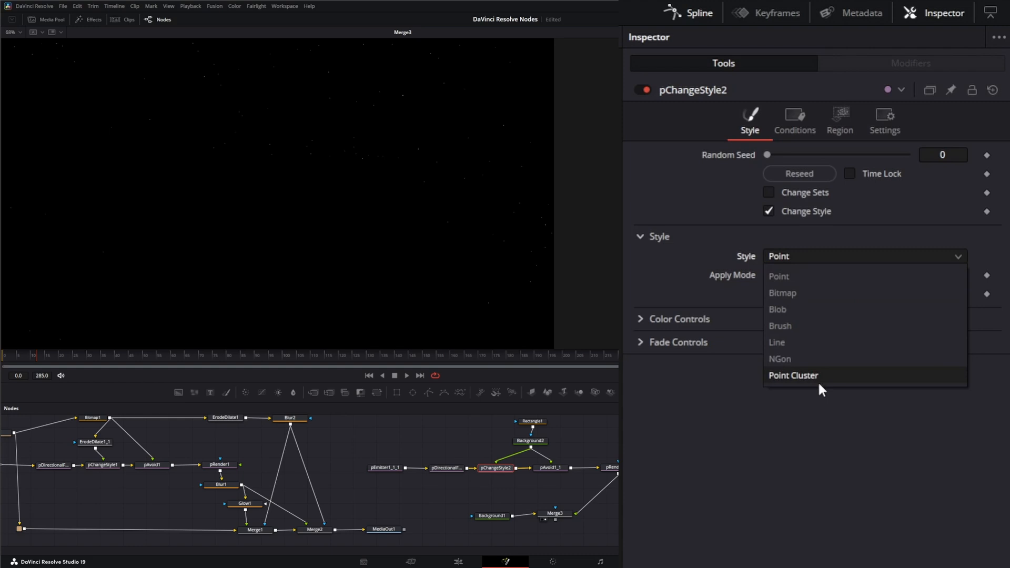
{"action": "left_click", "coordinate": [793, 375]}
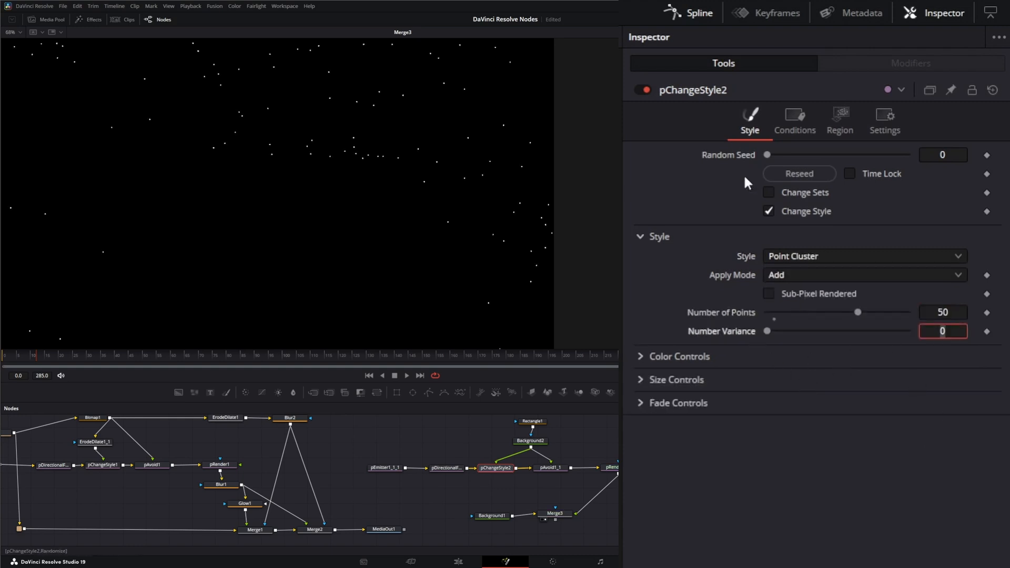
{"action": "left_click", "coordinate": [863, 256]}
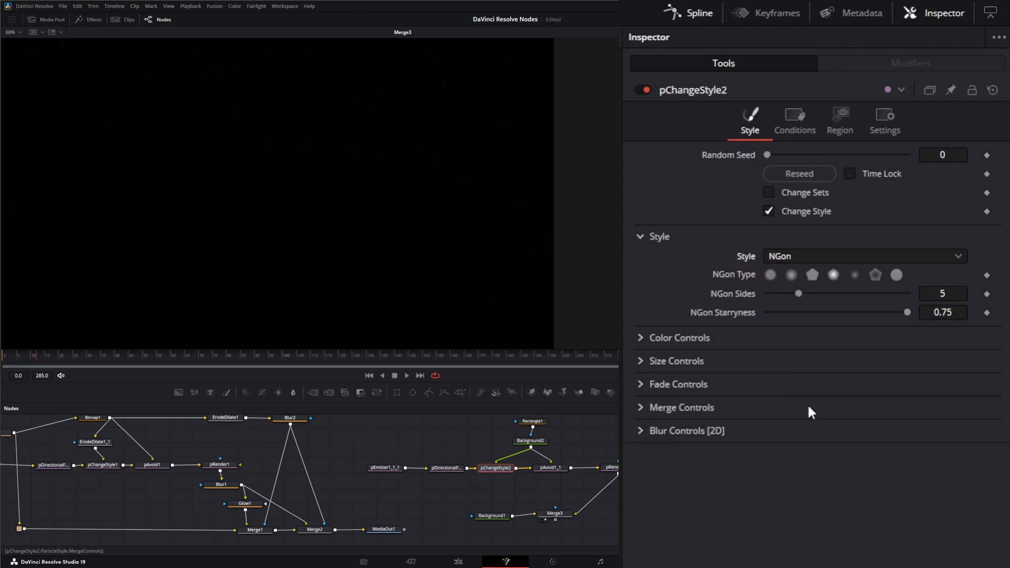
{"action": "mouse_move", "coordinate": [721, 398]}
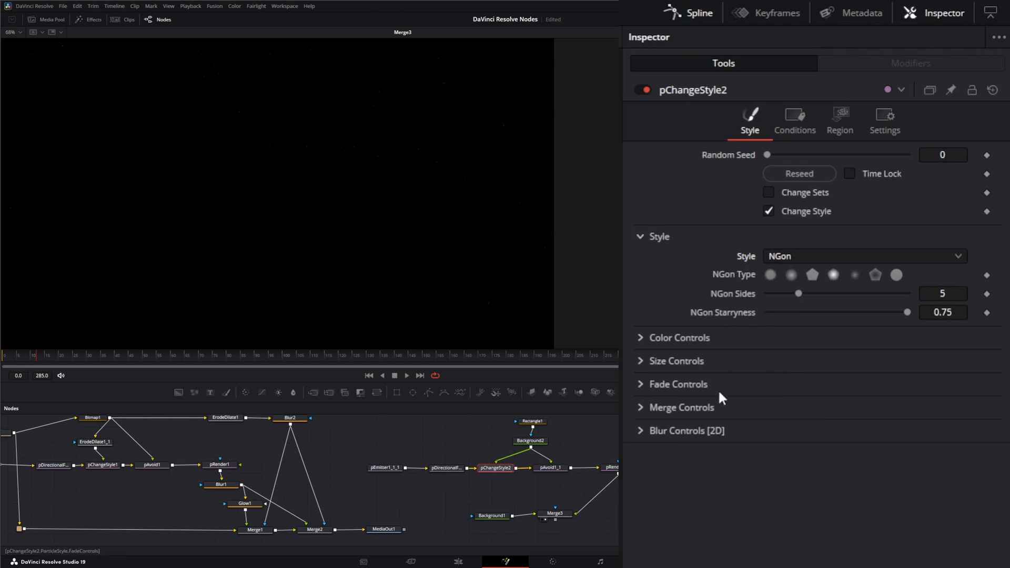
{"action": "left_click", "coordinate": [676, 361]}
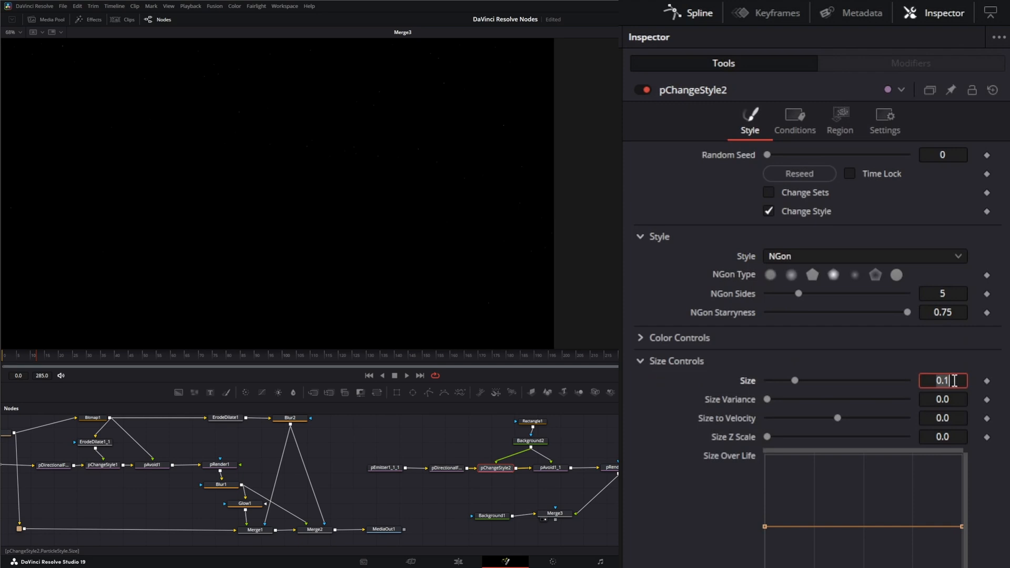
{"action": "type", "text": "2.0"}
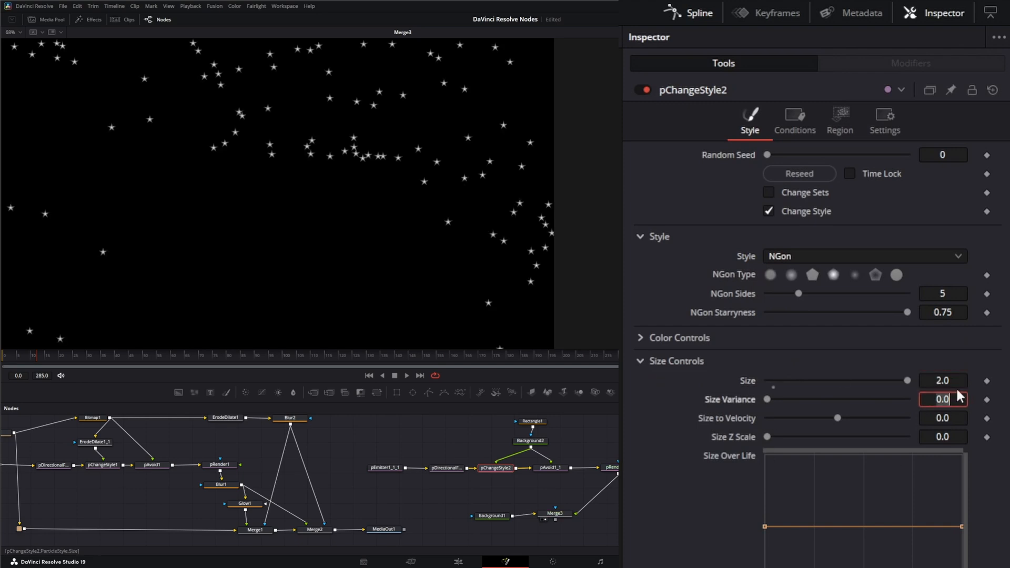
{"action": "left_click", "coordinate": [942, 293]}
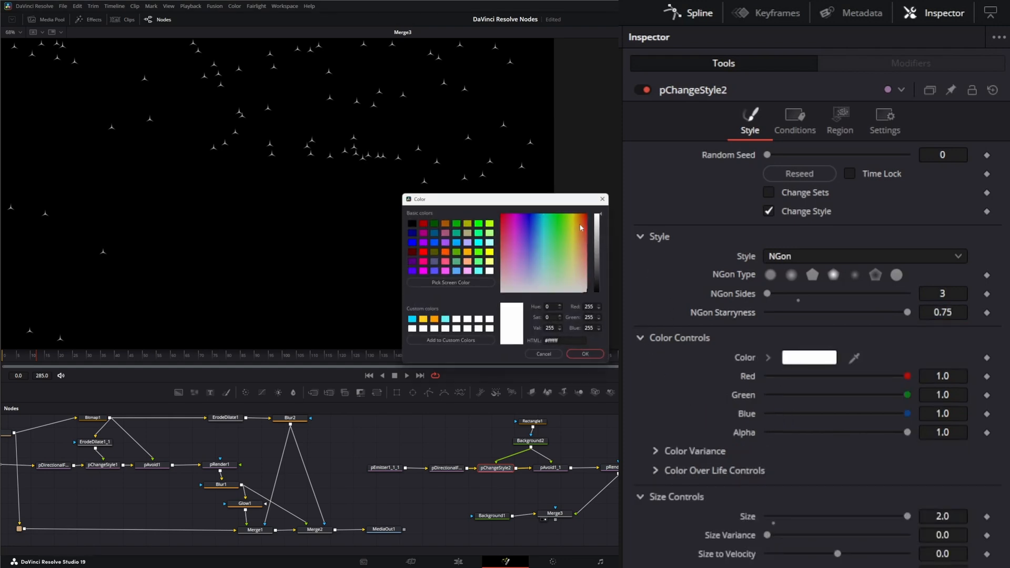
Colour the triangle particles red-orange and play back to preview them.
{"action": "left_click", "coordinate": [583, 218]}
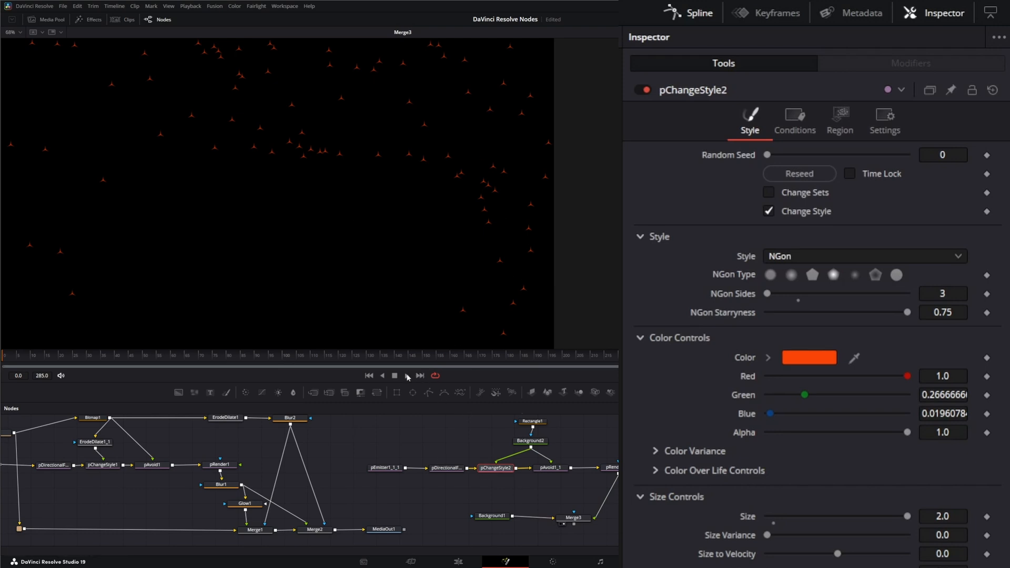
{"action": "left_click", "coordinate": [393, 376]}
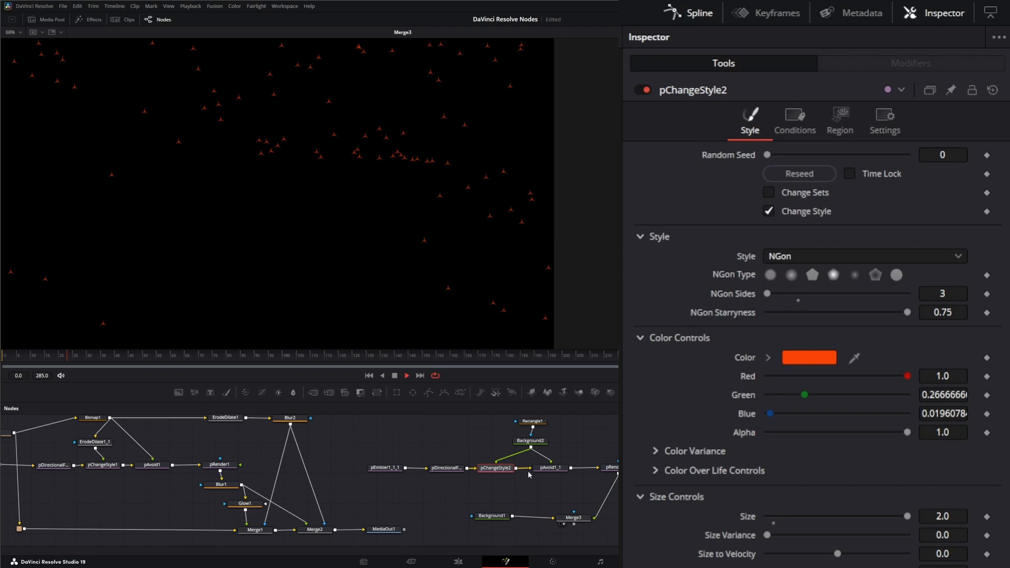
{"action": "left_click", "coordinate": [840, 116]}
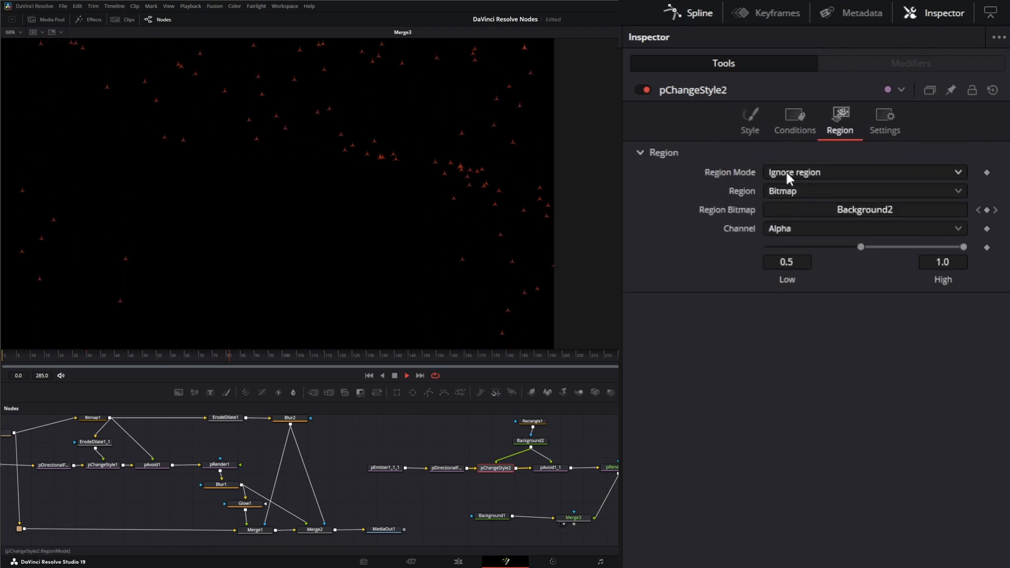
Compare the intersecting and inside region modes on pChangeStyle2 during playback.
{"action": "left_click", "coordinate": [863, 172]}
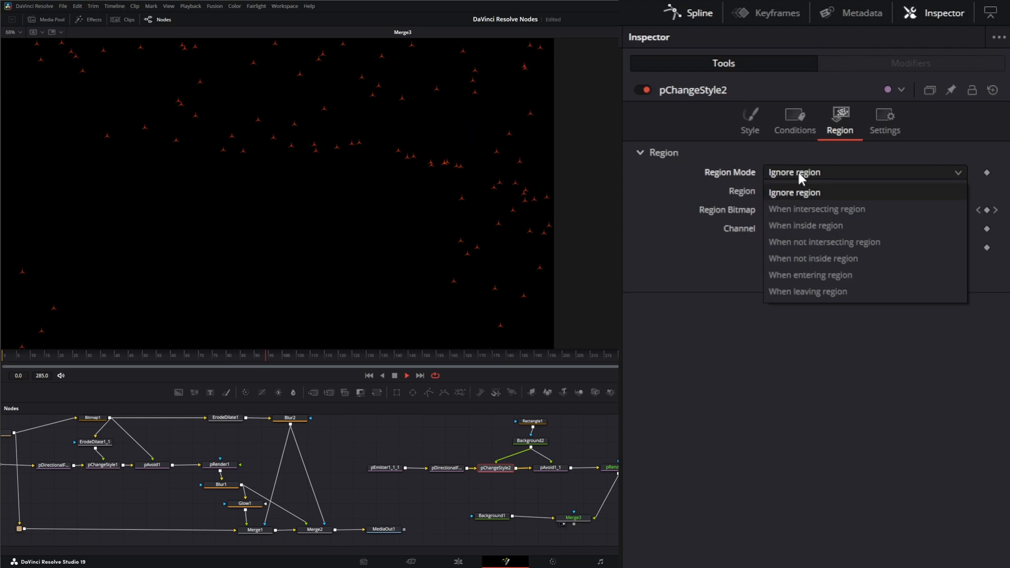
{"action": "mouse_move", "coordinate": [806, 218]}
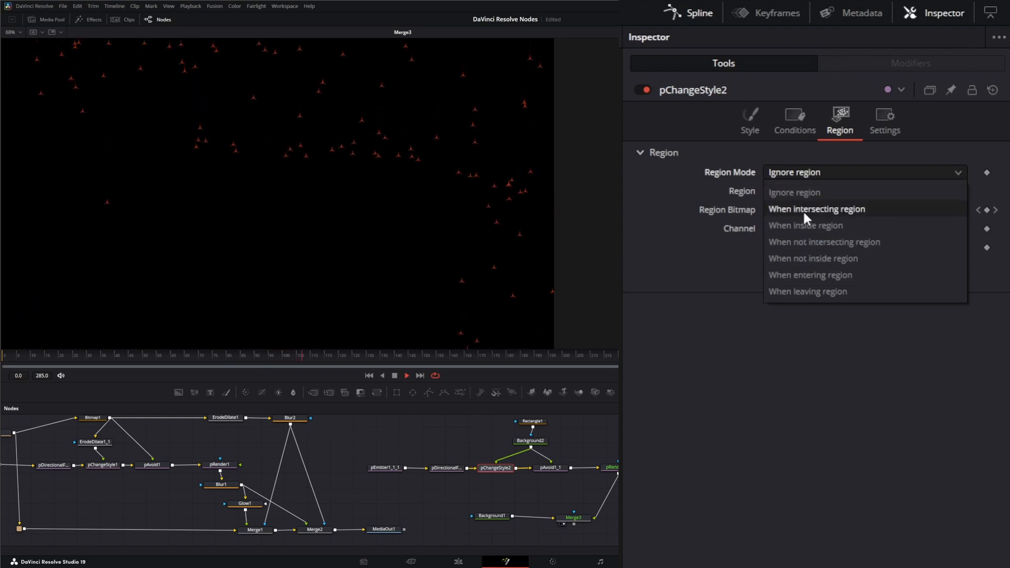
{"action": "left_click", "coordinate": [816, 209]}
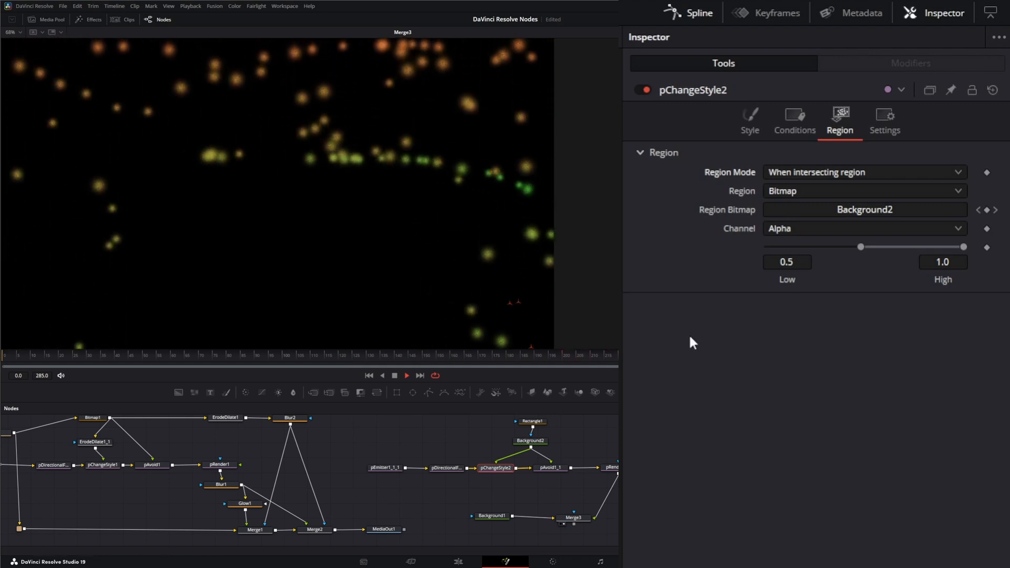
{"action": "left_click", "coordinate": [863, 172]}
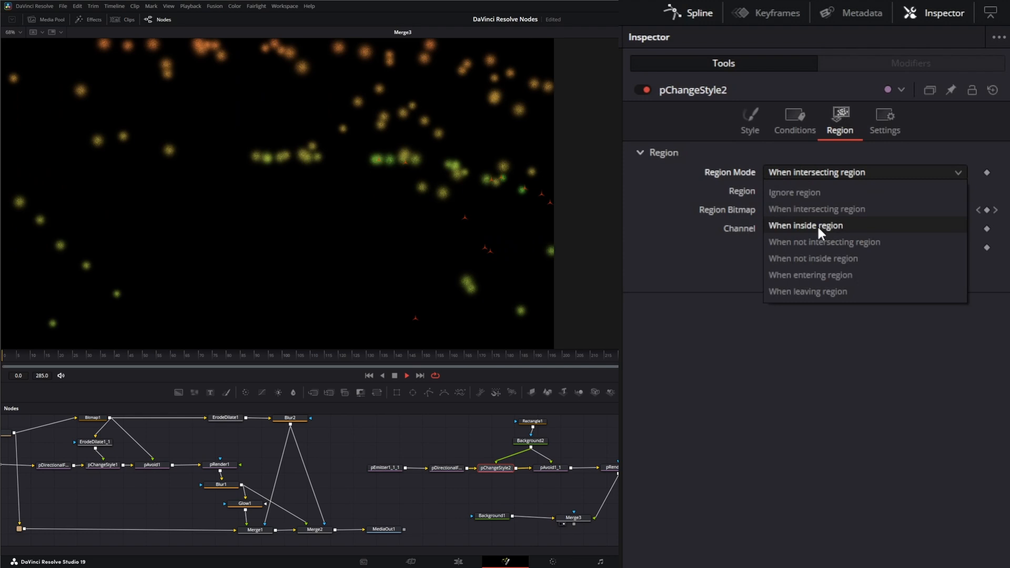
{"action": "left_click", "coordinate": [806, 225]}
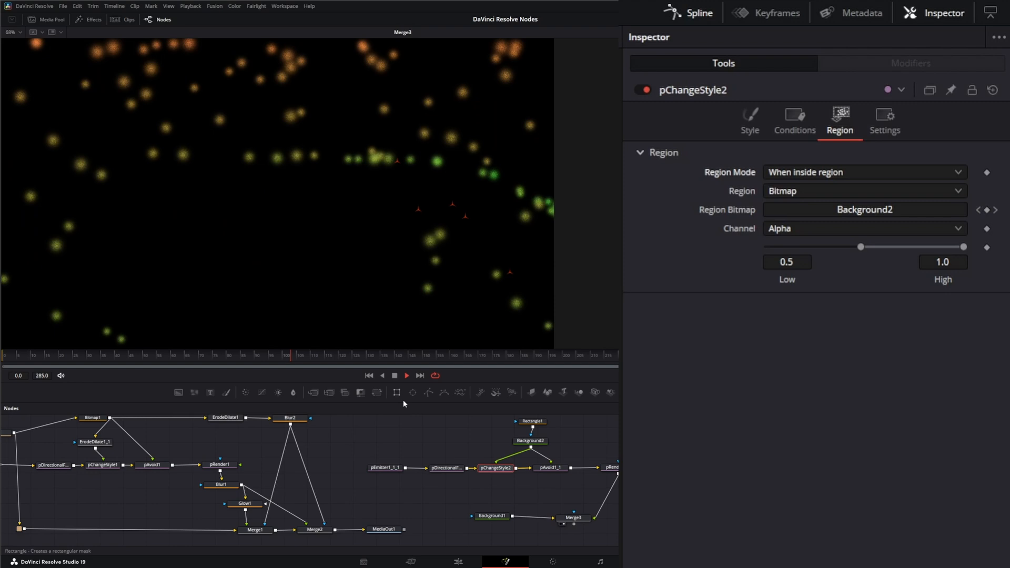
{"action": "left_click", "coordinate": [395, 375]}
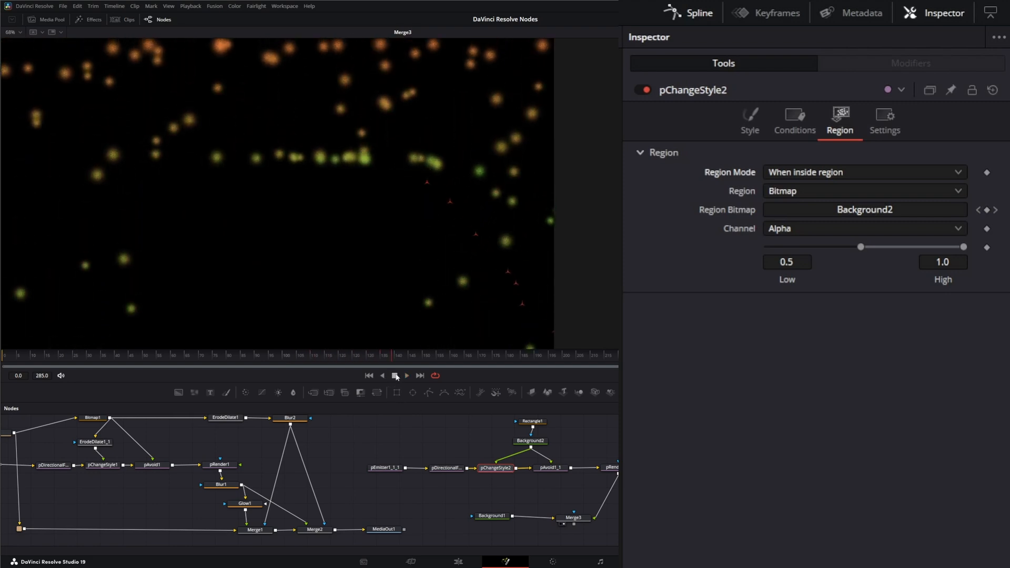
Try not intersecting and not inside, then use When entering region and replay.
{"action": "left_click", "coordinate": [863, 172]}
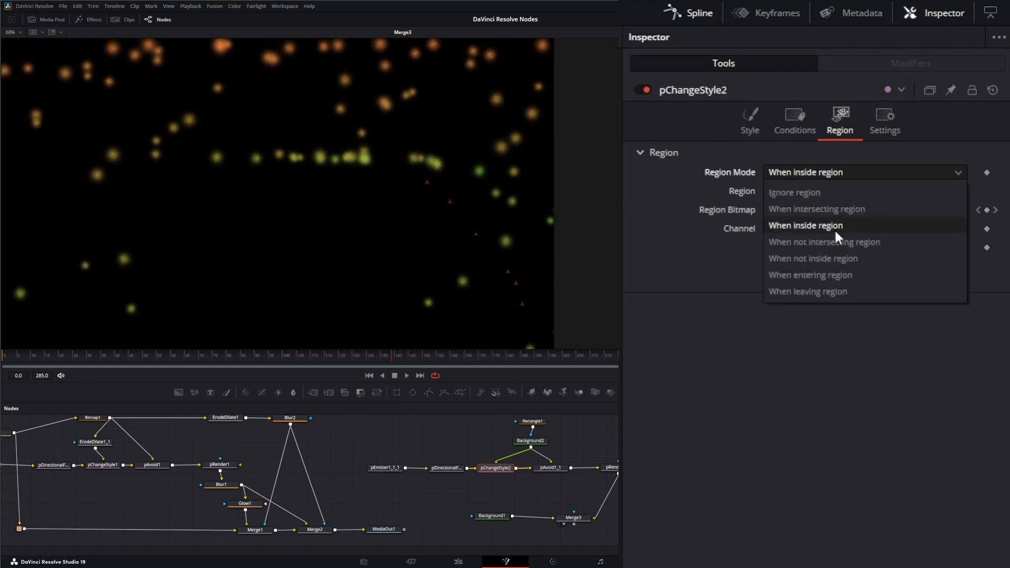
{"action": "left_click", "coordinate": [825, 242]}
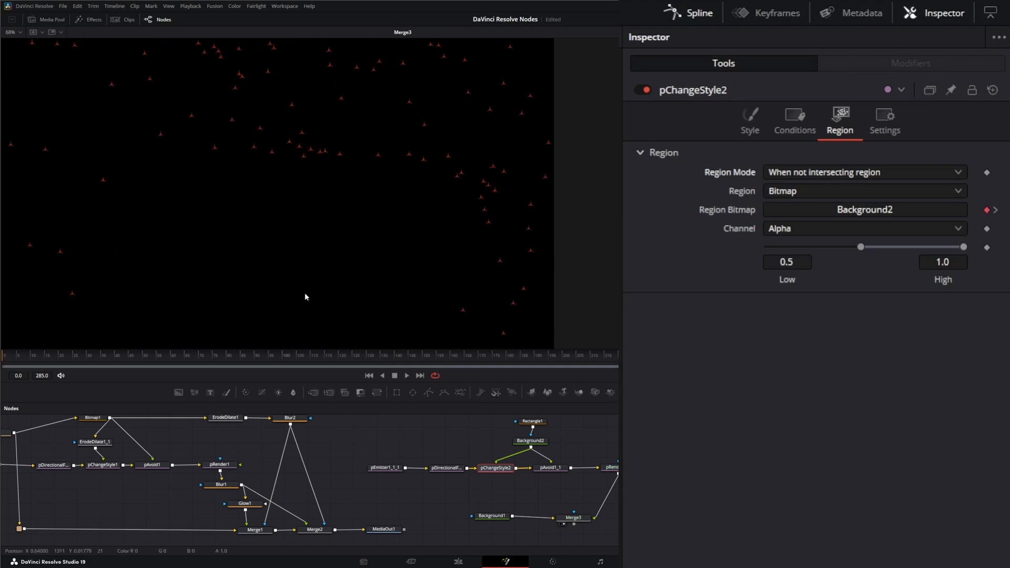
{"action": "mouse_move", "coordinate": [539, 177]}
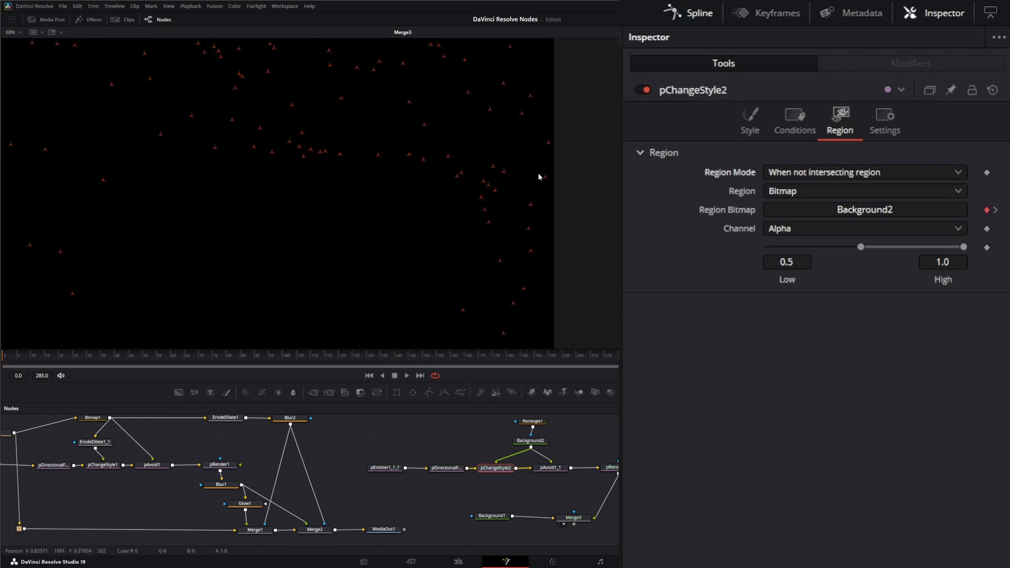
{"action": "left_click", "coordinate": [864, 172]}
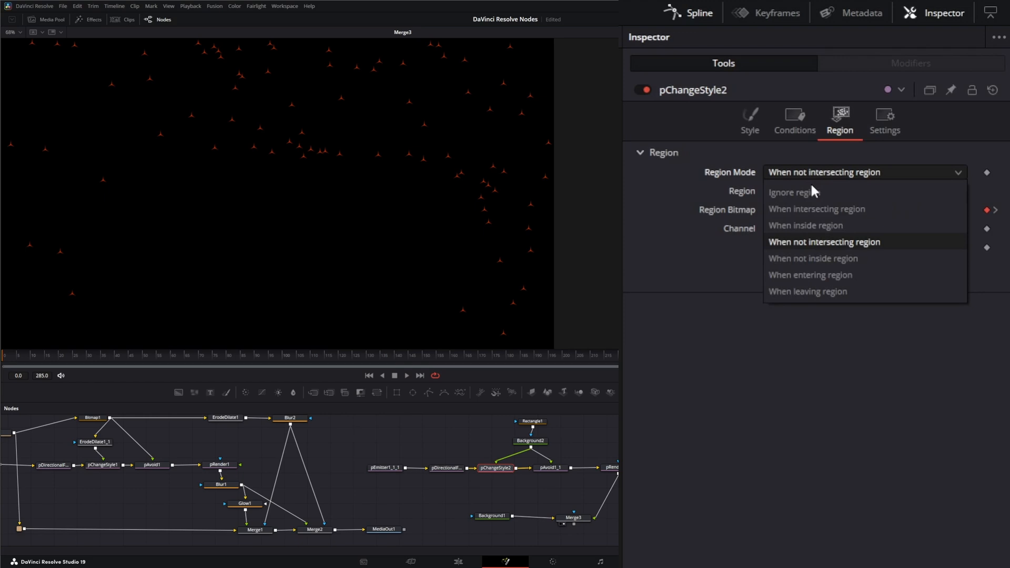
{"action": "mouse_move", "coordinate": [812, 258]}
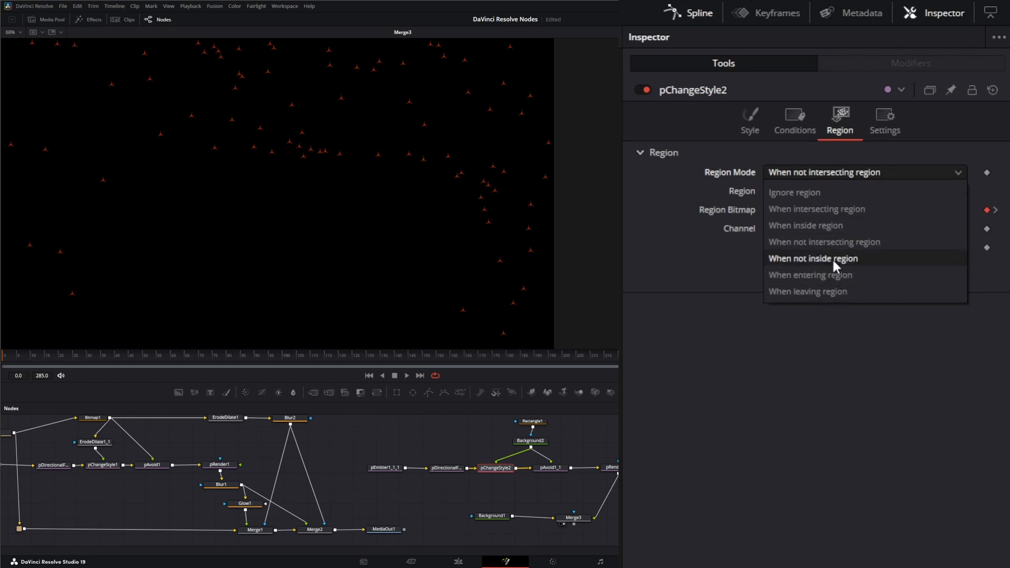
{"action": "left_click", "coordinate": [813, 259]}
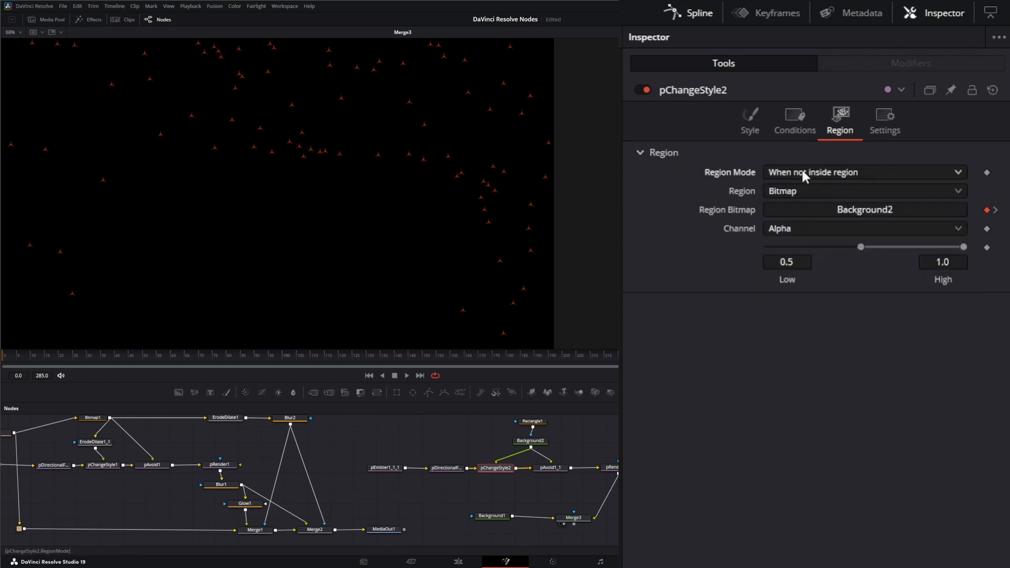
{"action": "left_click", "coordinate": [864, 172]}
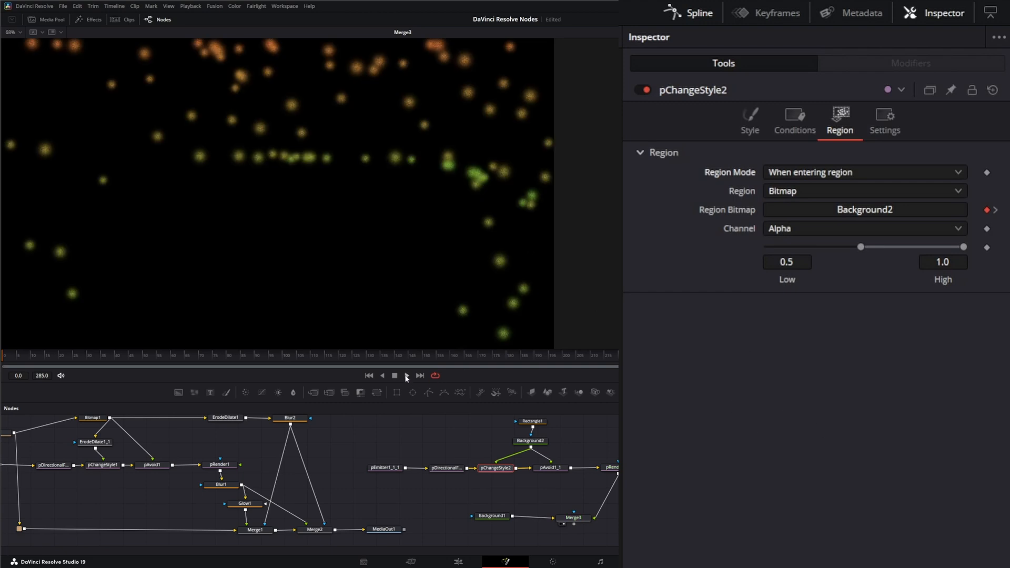
{"action": "left_click", "coordinate": [406, 376]}
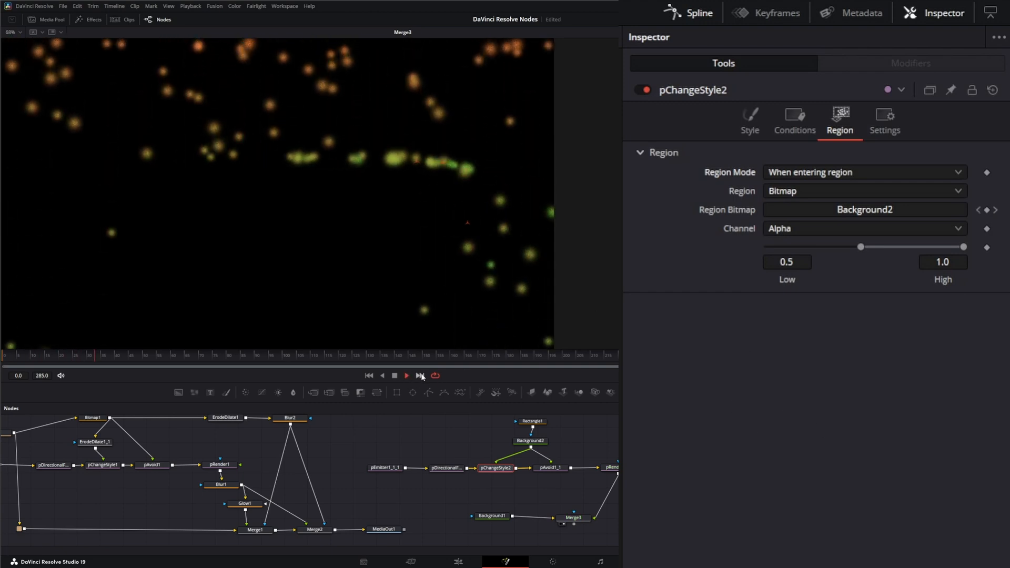
{"action": "left_click", "coordinate": [419, 376]}
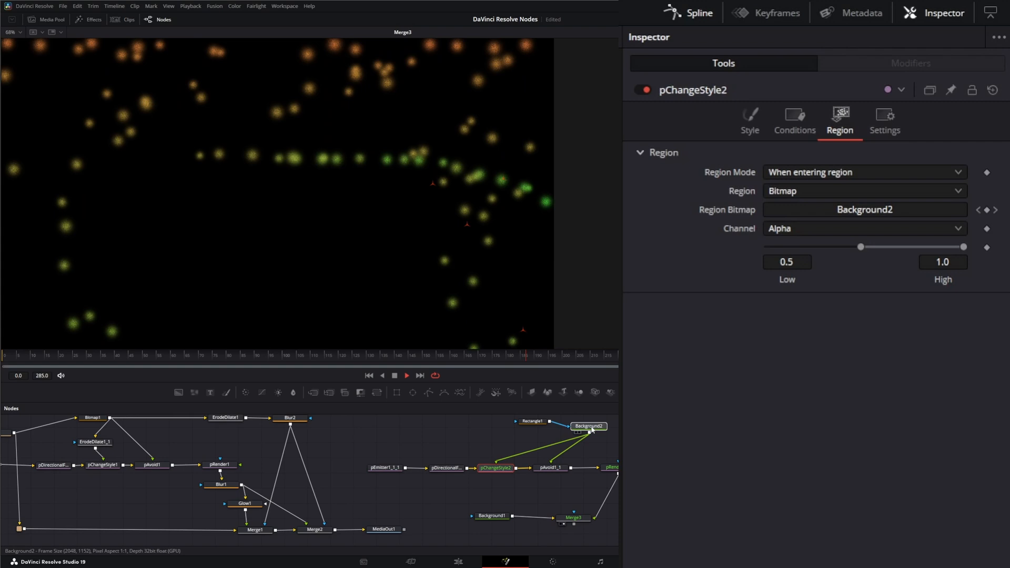
Add an Erode/Dilate tool for the Background2 and Rectangle1 region.
{"action": "left_click", "coordinate": [584, 421]}
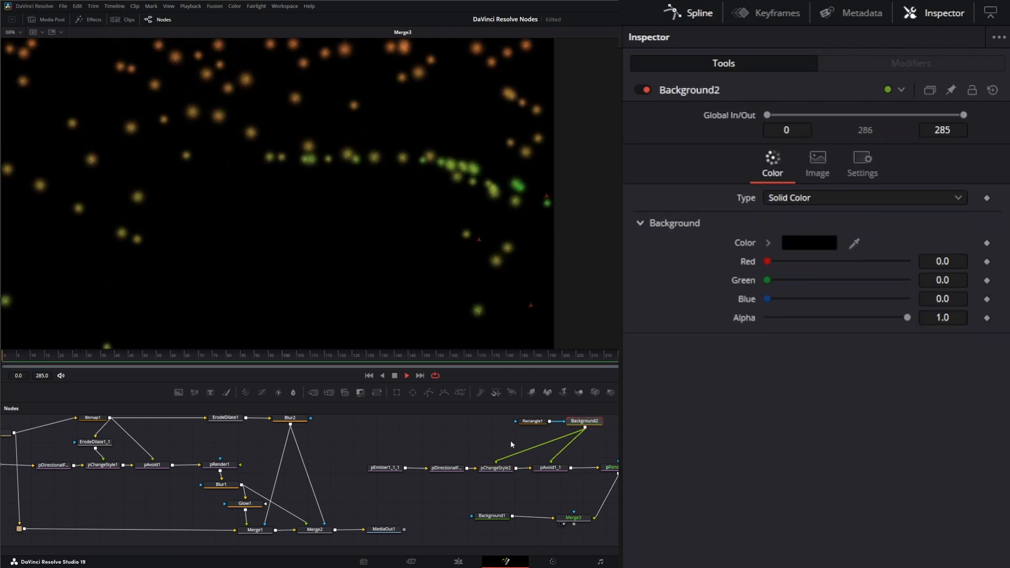
{"action": "left_click", "coordinate": [523, 420]}
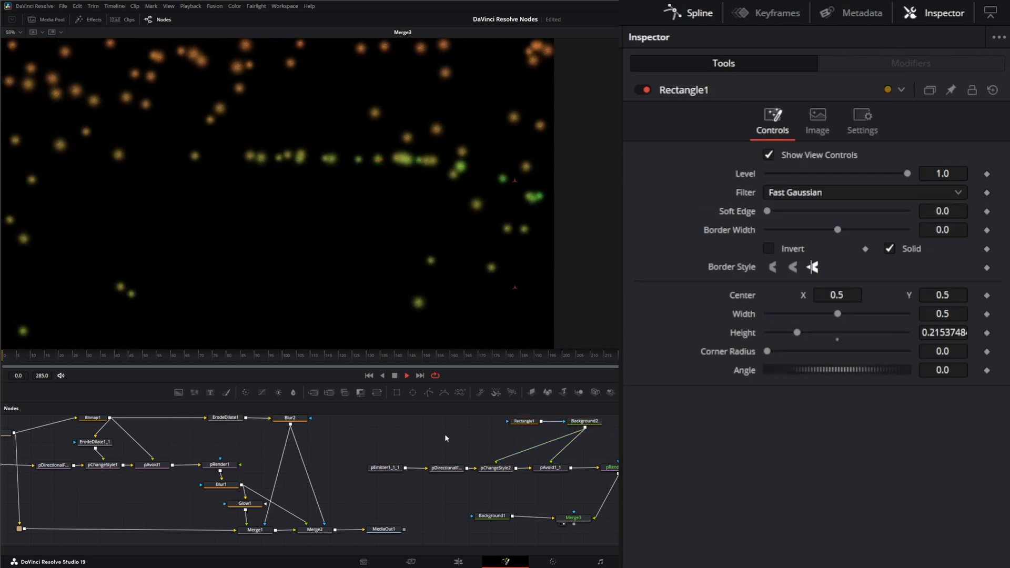
{"action": "left_click", "coordinate": [407, 375]}
{"action": "type", "text": "e"}
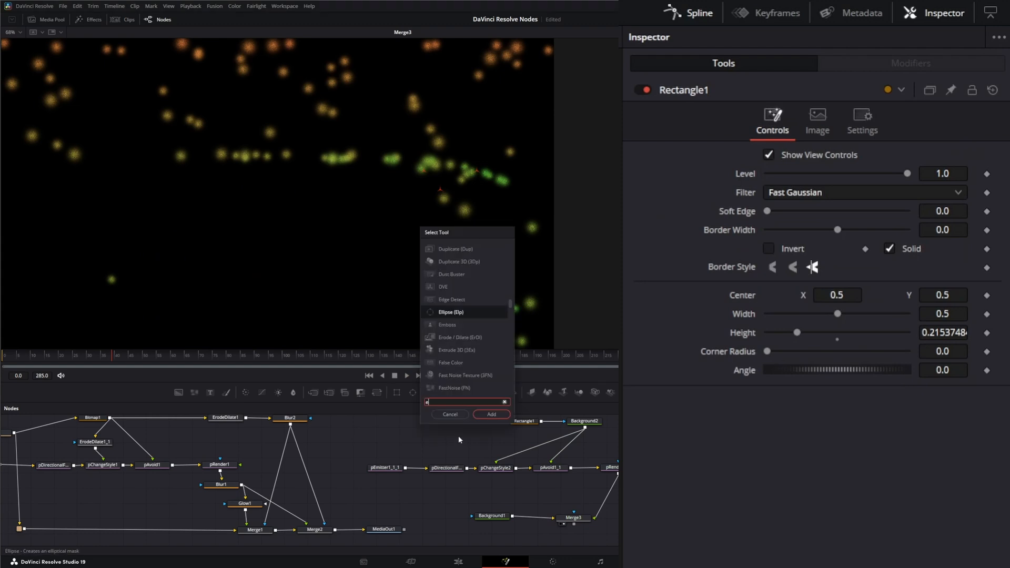
{"action": "type", "text": "ro"}
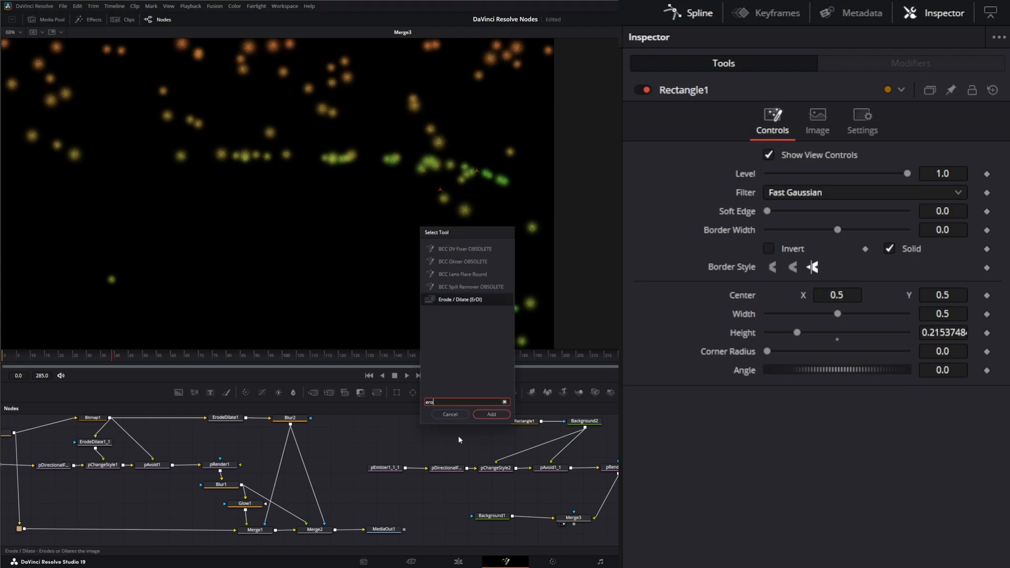
{"action": "left_click", "coordinate": [490, 414]}
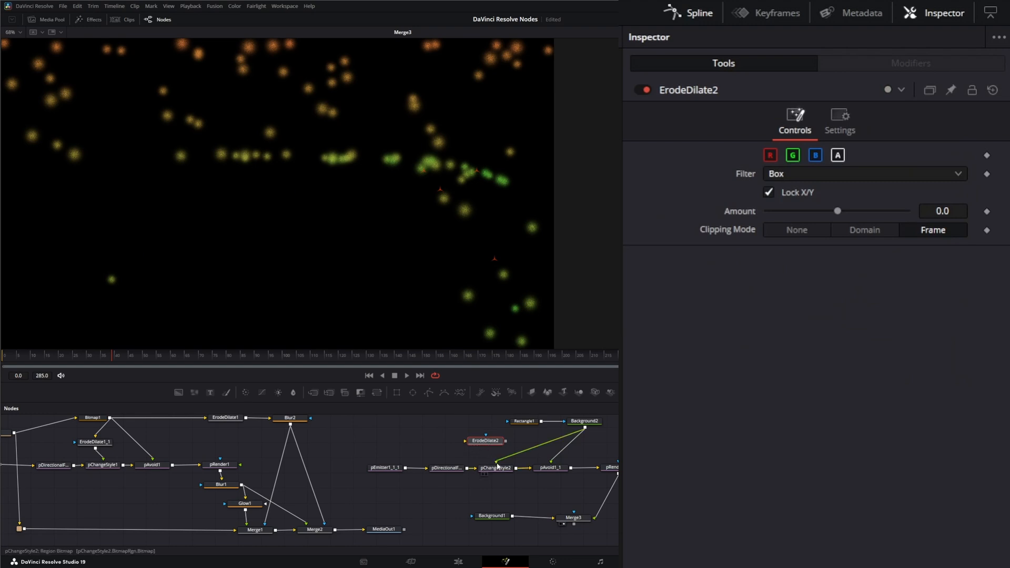
Wire ErodeDilate2 into pChangeStyle2's bitmap region with Amount about 0.006.
{"action": "left_click", "coordinate": [484, 441]}
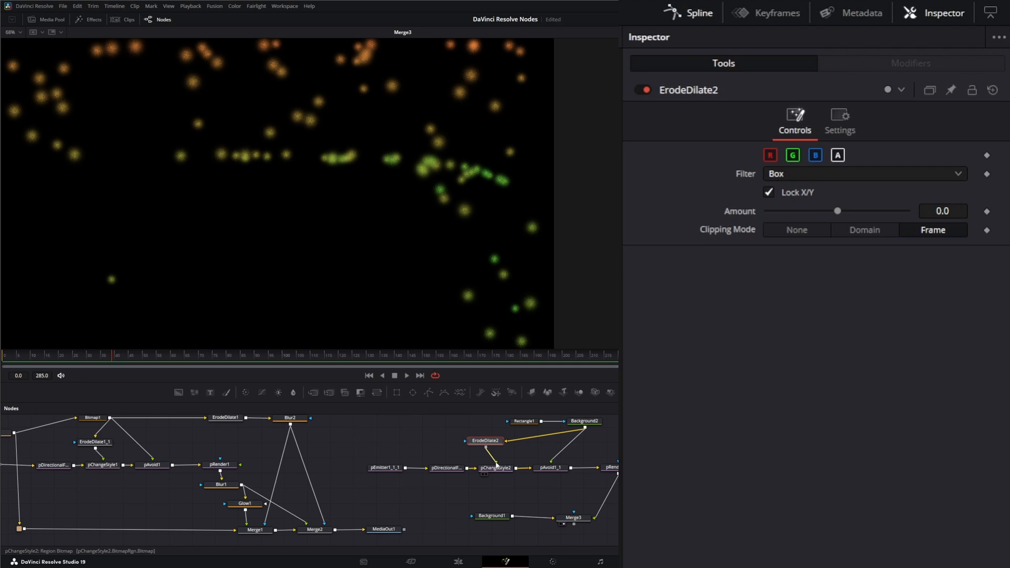
{"action": "left_click", "coordinate": [485, 442]}
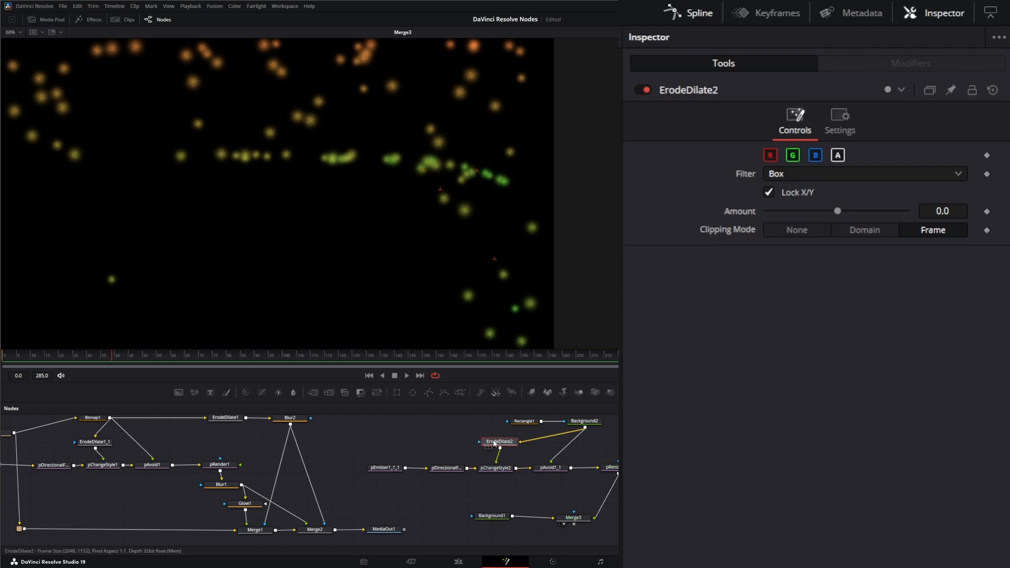
{"action": "left_click", "coordinate": [942, 211]}
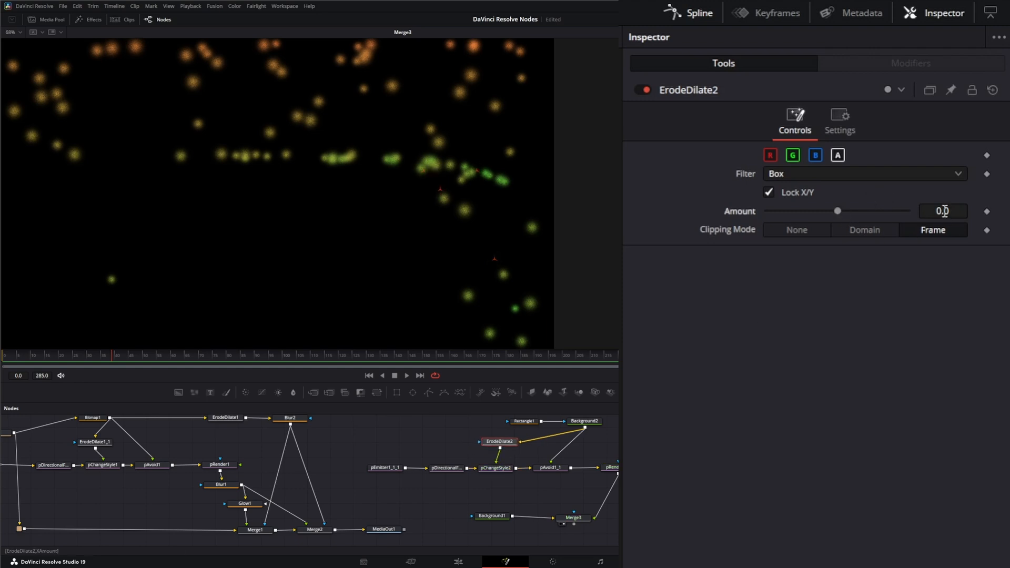
{"action": "type", "text": "0.00123"}
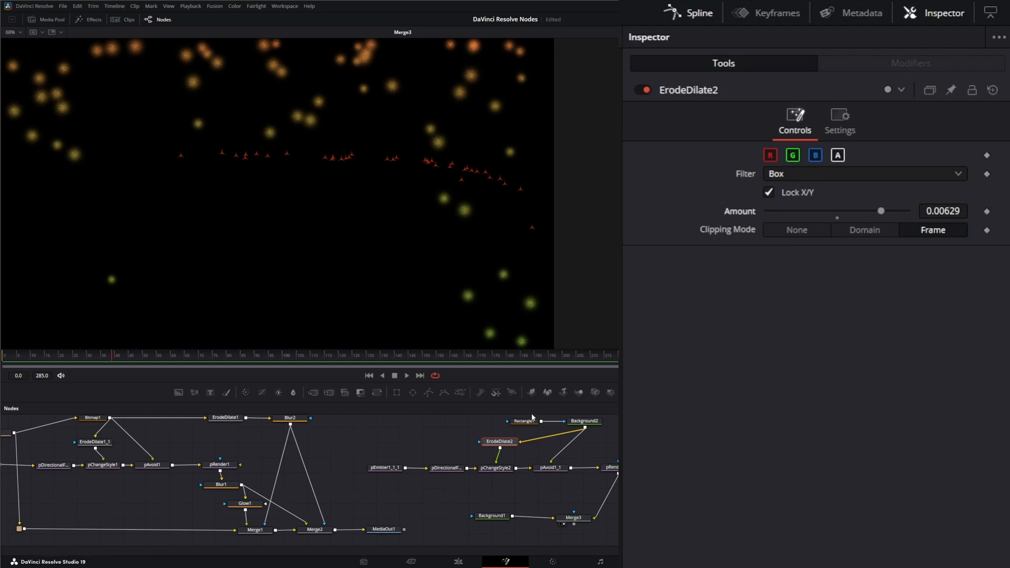
{"action": "left_click", "coordinate": [406, 375]}
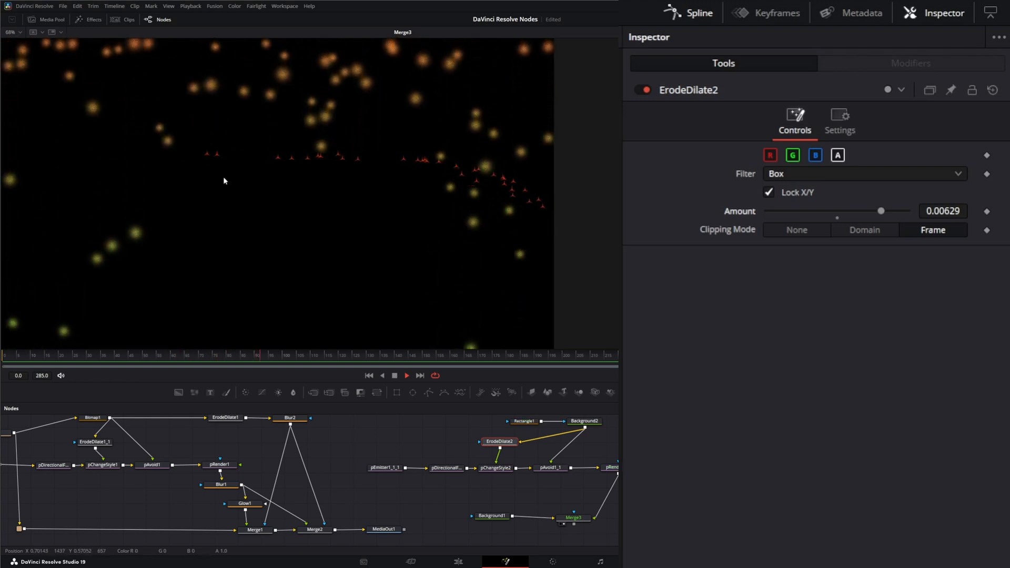
{"action": "left_click", "coordinate": [494, 468]}
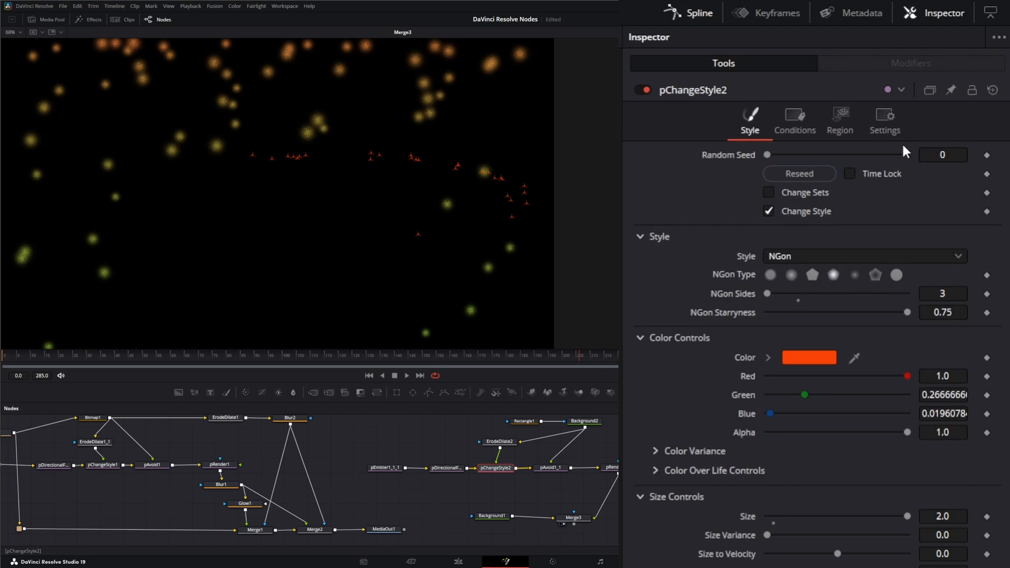
{"action": "mouse_move", "coordinate": [795, 115]}
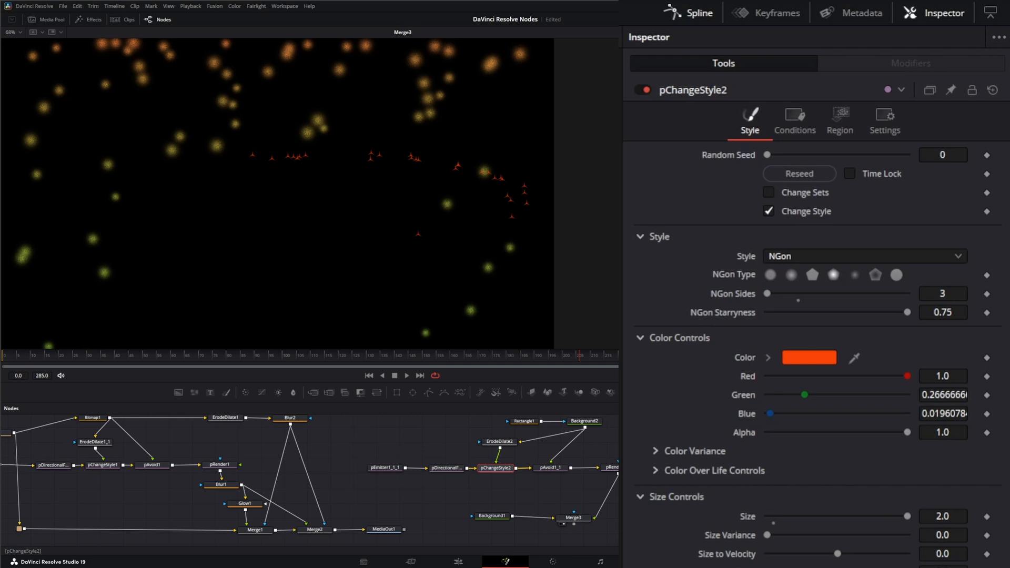
{"action": "mouse_move", "coordinate": [766, 374]}
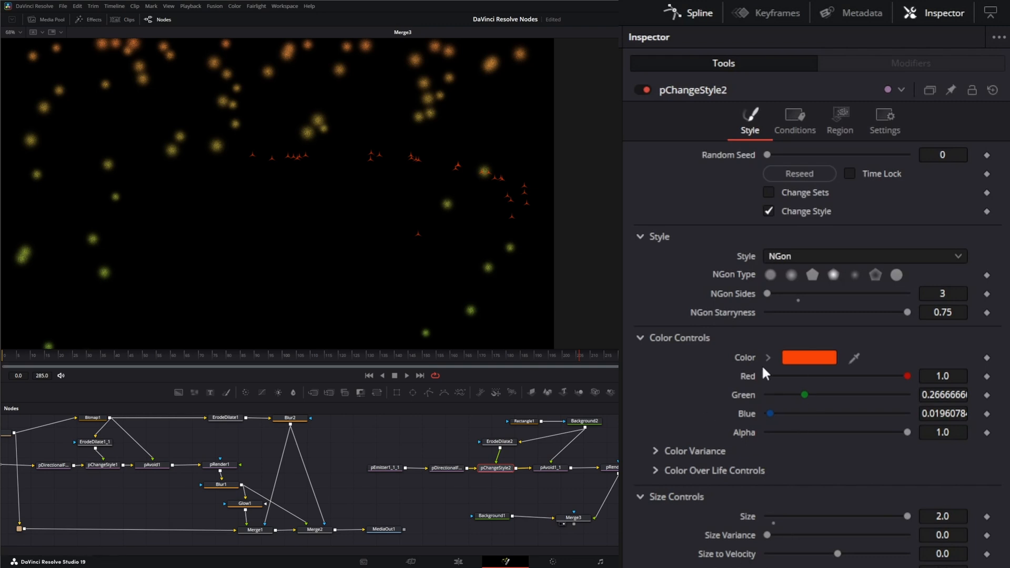
{"action": "left_click", "coordinate": [695, 451]}
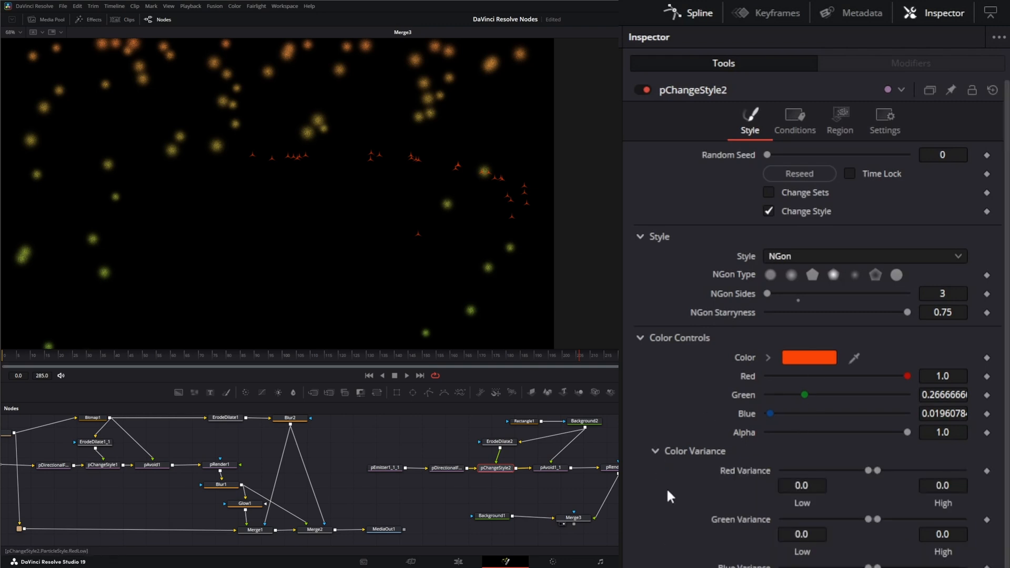
{"action": "left_click", "coordinate": [654, 450]}
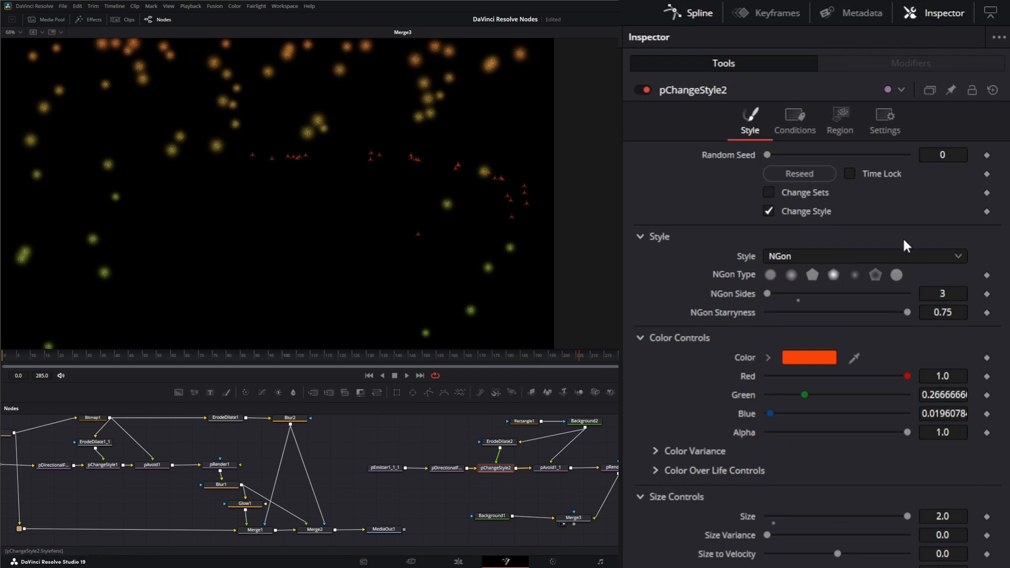
{"action": "mouse_move", "coordinate": [654, 383]}
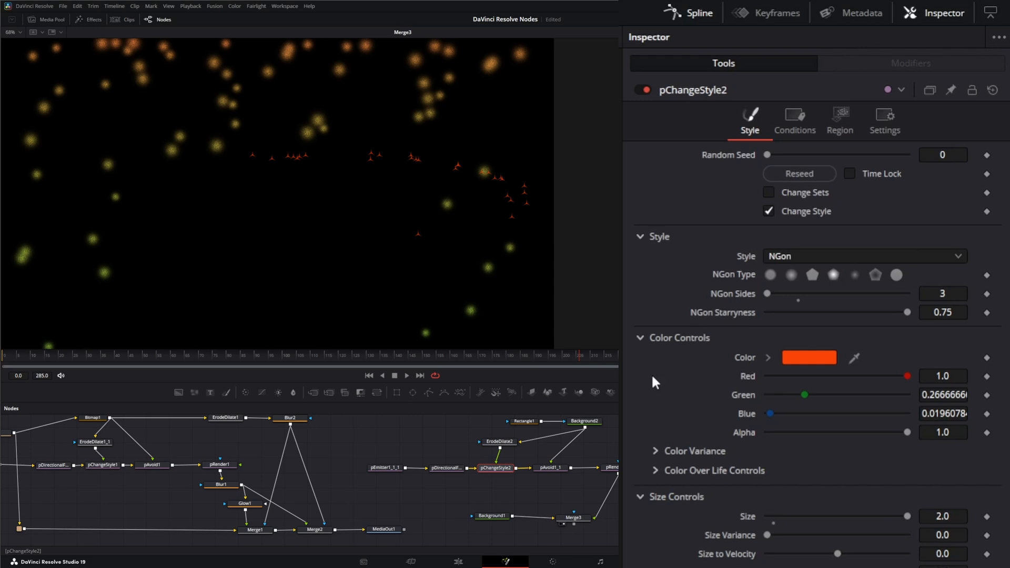
{"action": "mouse_move", "coordinate": [496, 468]}
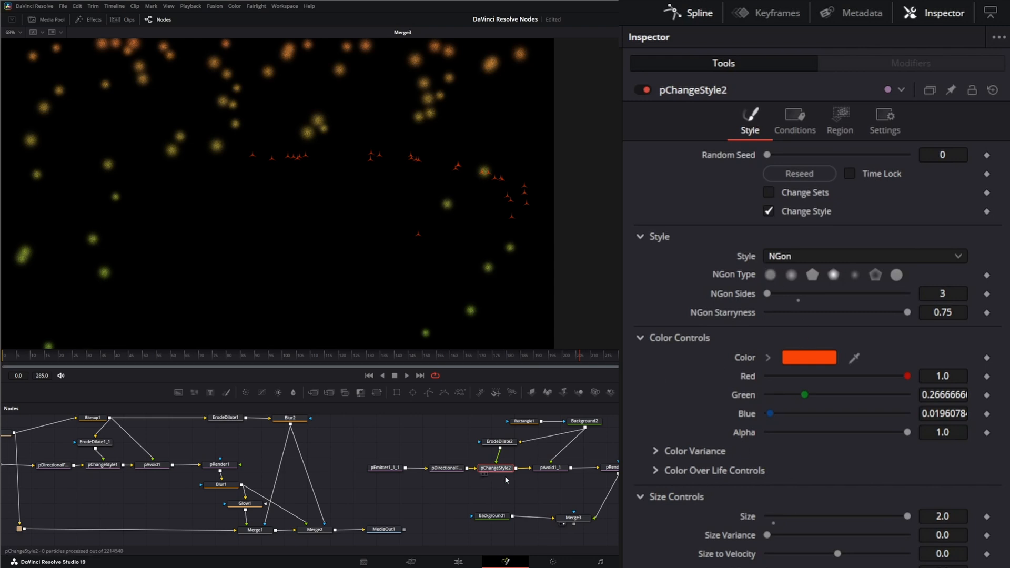
{"action": "mouse_move", "coordinate": [391, 118]}
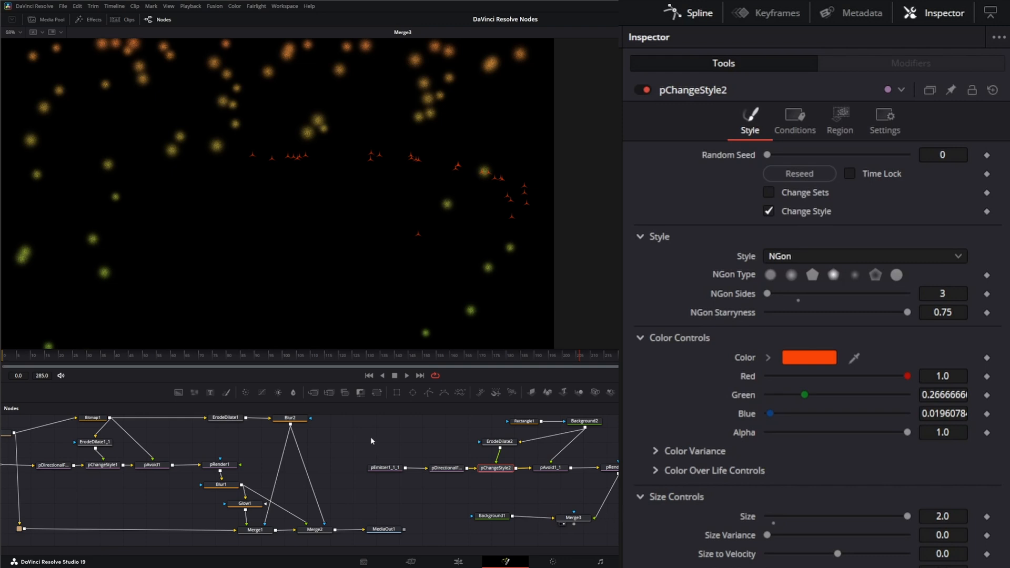
{"action": "left_click", "coordinate": [455, 522]}
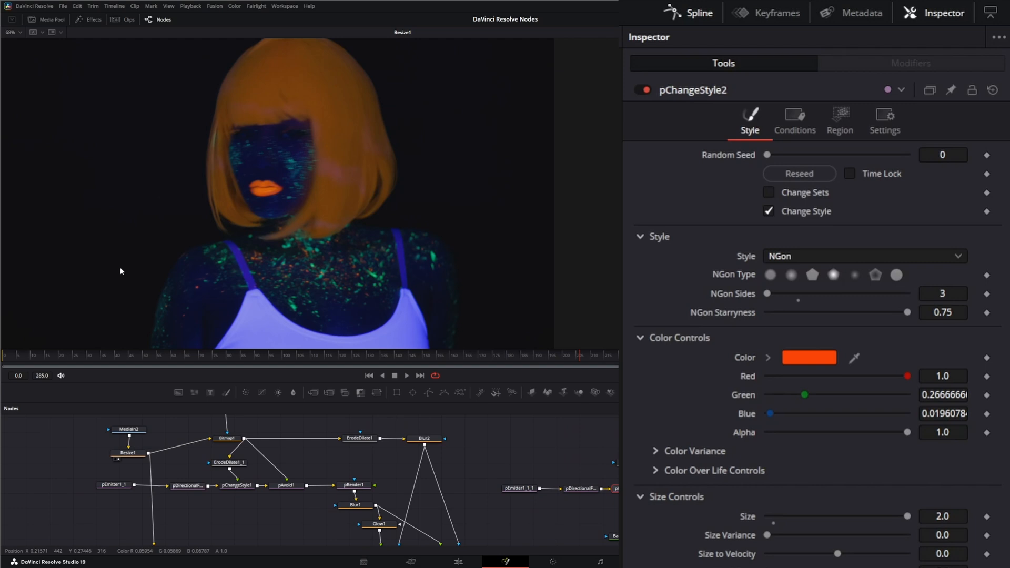
View pRender1's output from frame one and inspect pChangeStyle1's blue five-sided NGon settings.
{"action": "left_click", "coordinate": [114, 485]}
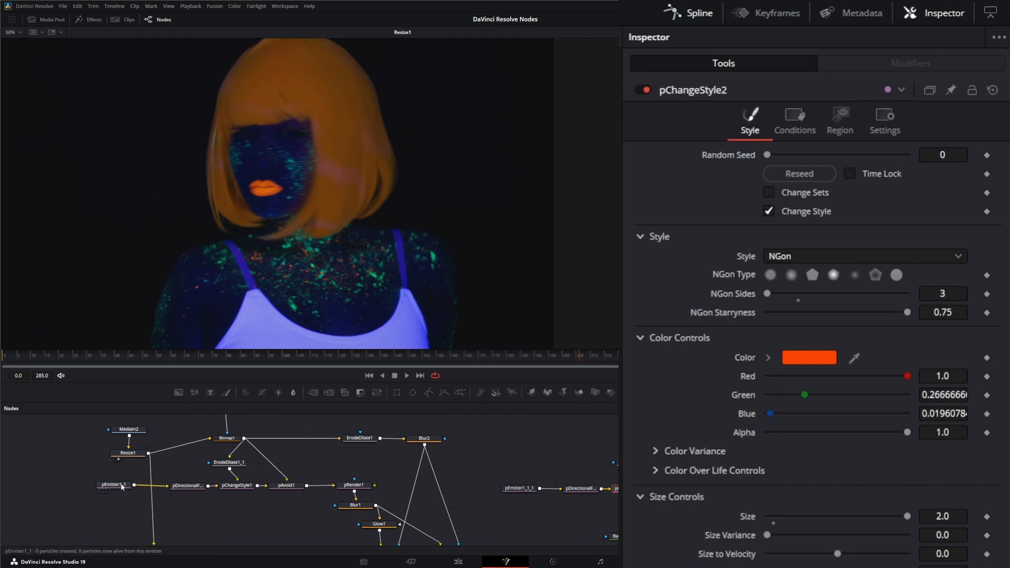
{"action": "left_click", "coordinate": [353, 485]}
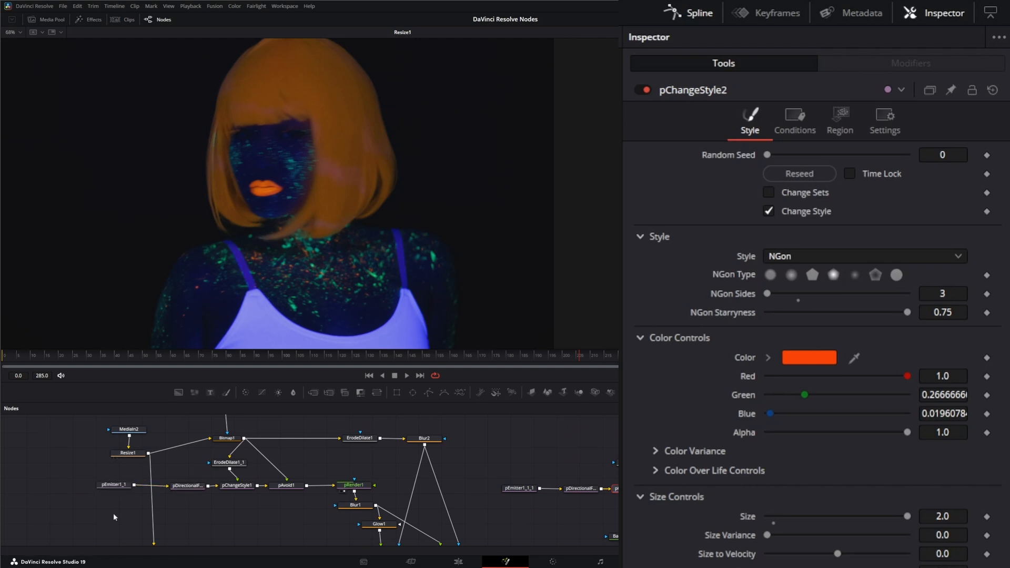
{"action": "left_click", "coordinate": [353, 485]}
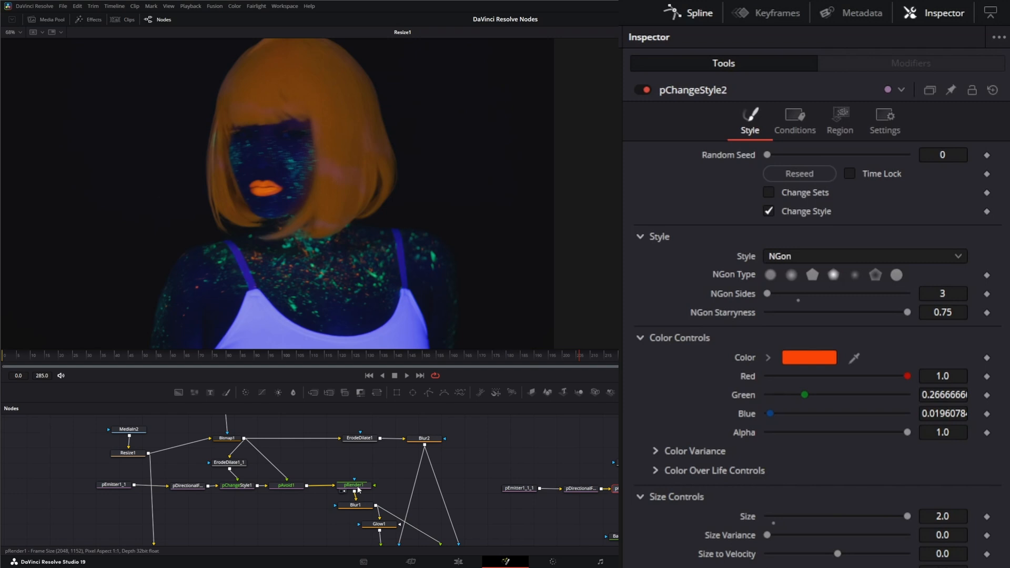
{"action": "left_click", "coordinate": [354, 485]}
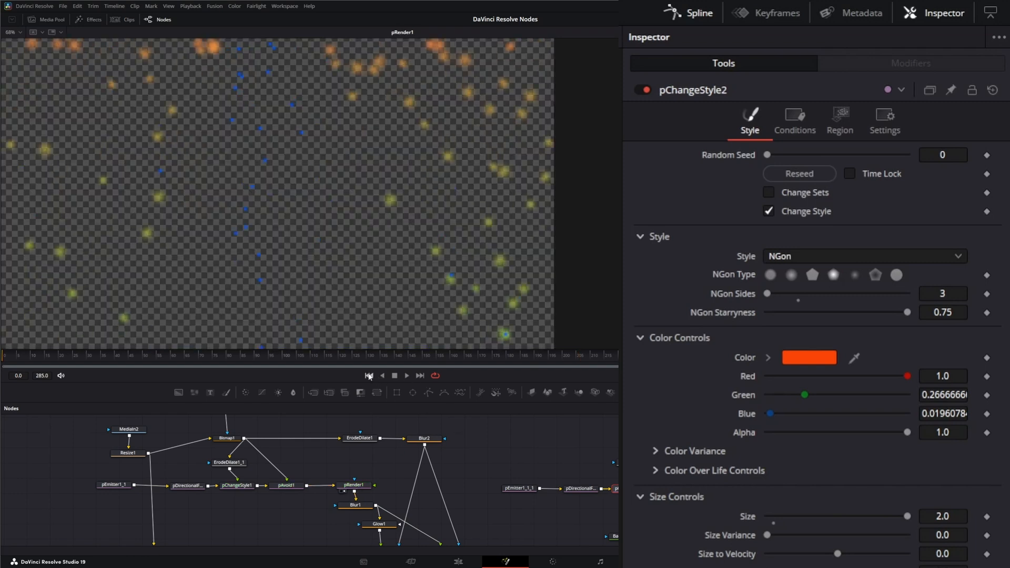
{"action": "mouse_move", "coordinate": [184, 456]}
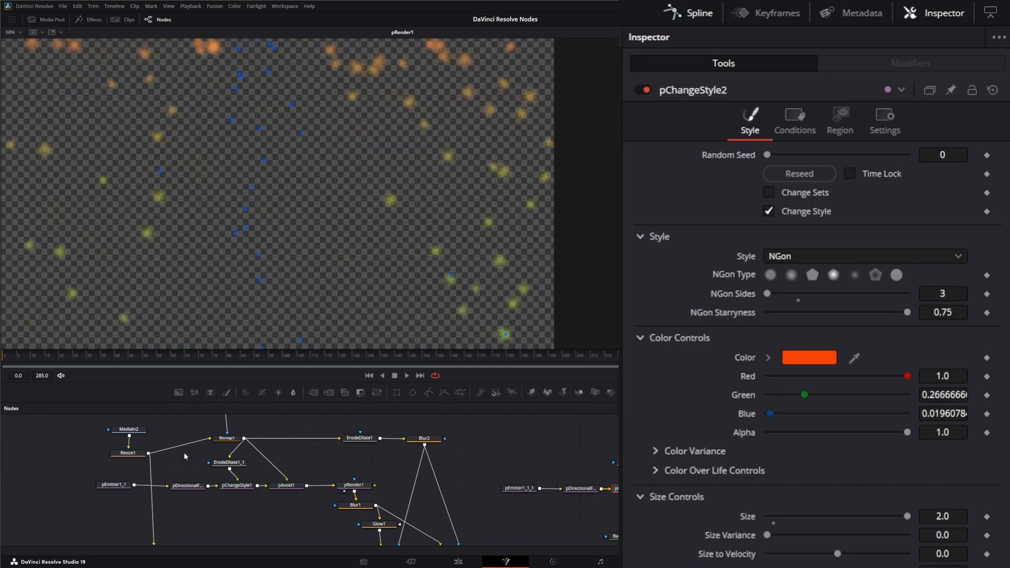
{"action": "mouse_move", "coordinate": [213, 345]}
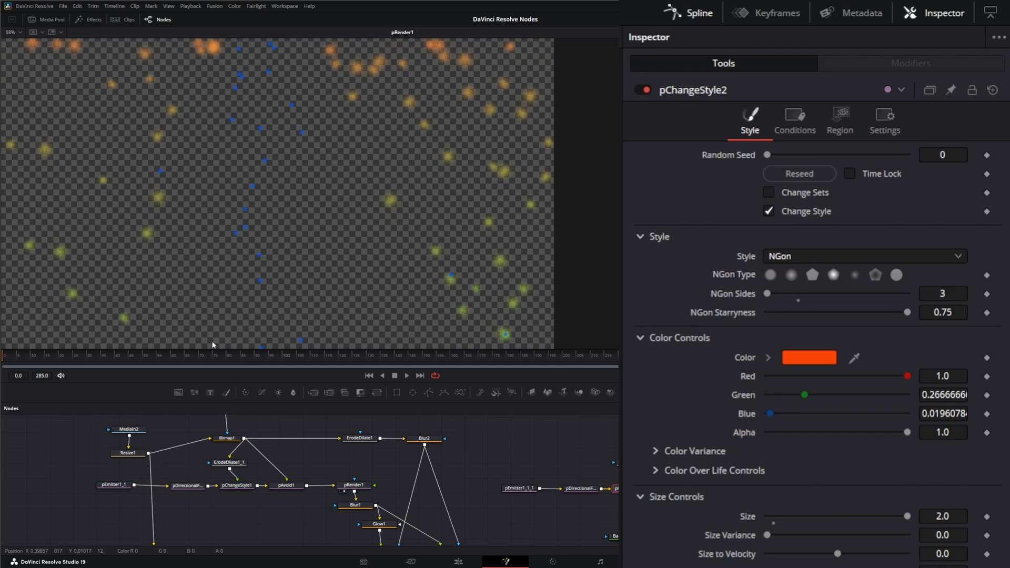
{"action": "mouse_move", "coordinate": [150, 496]}
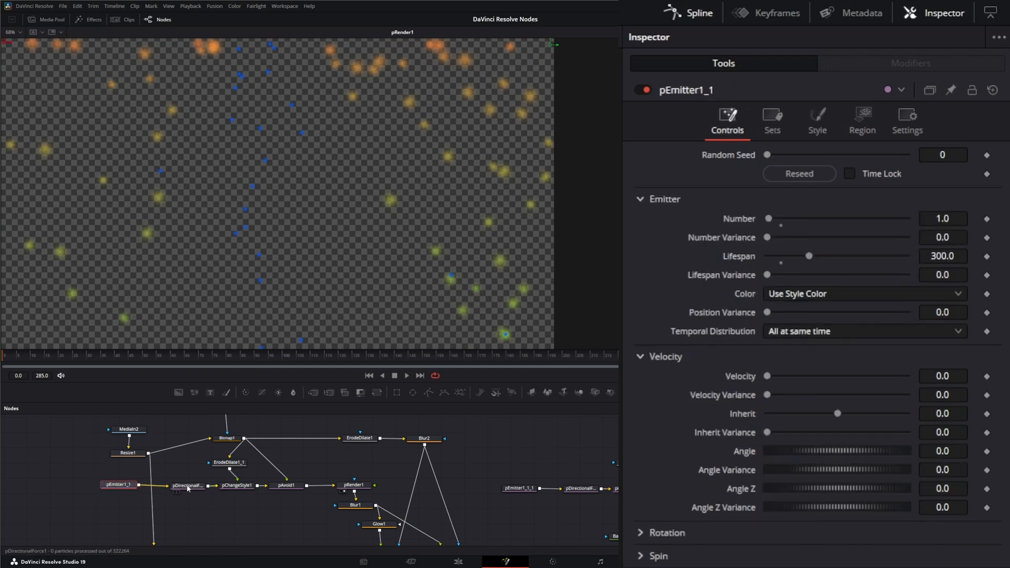
{"action": "left_click", "coordinate": [236, 485]}
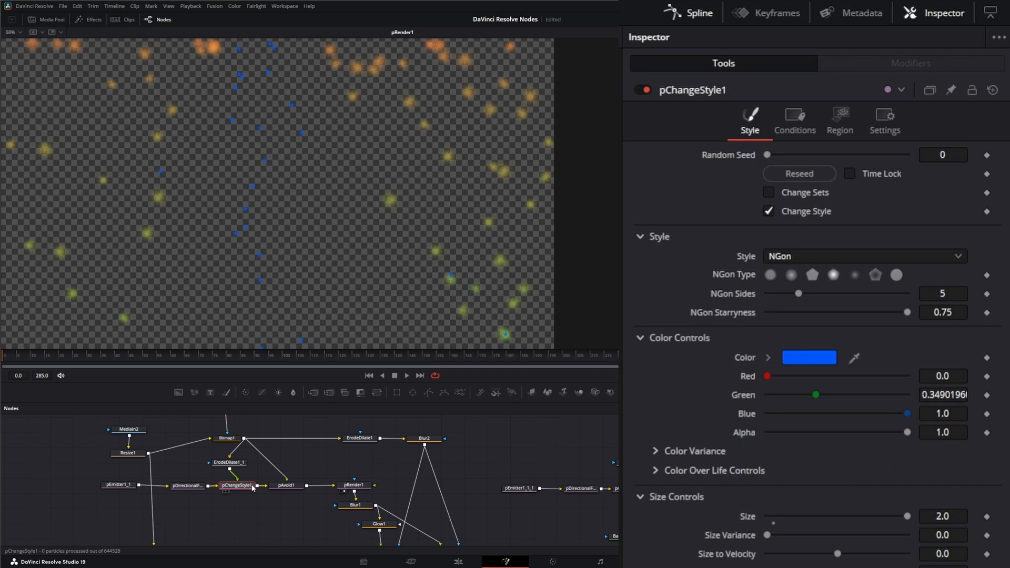
{"action": "mouse_move", "coordinate": [241, 286]}
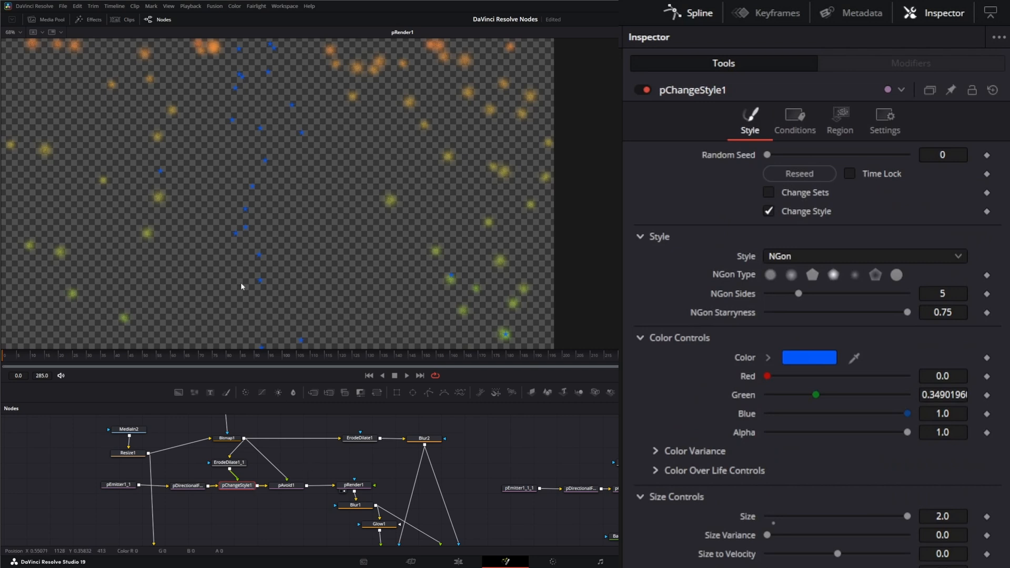
{"action": "mouse_move", "coordinate": [353, 230]}
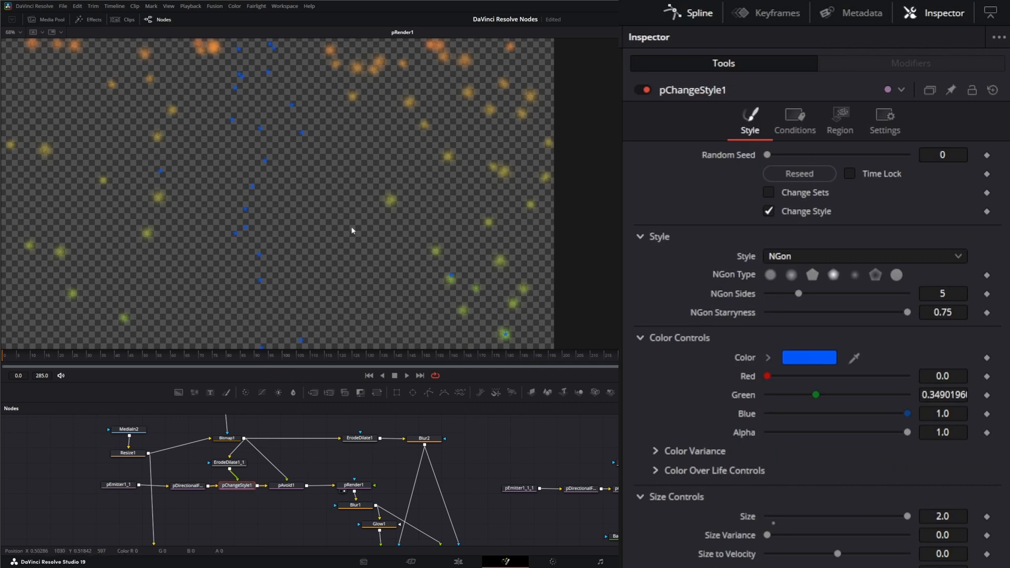
{"action": "mouse_move", "coordinate": [253, 471]}
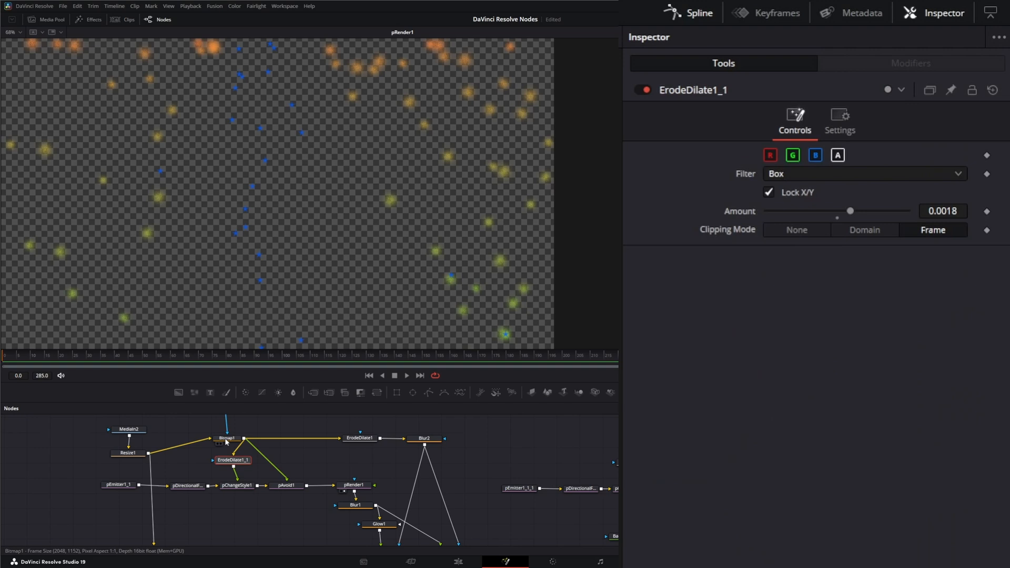
Check the Bitmap1 actress mask, inspect Merge1 and pRender1, then play the Merge2 composite.
{"action": "left_click", "coordinate": [226, 438]}
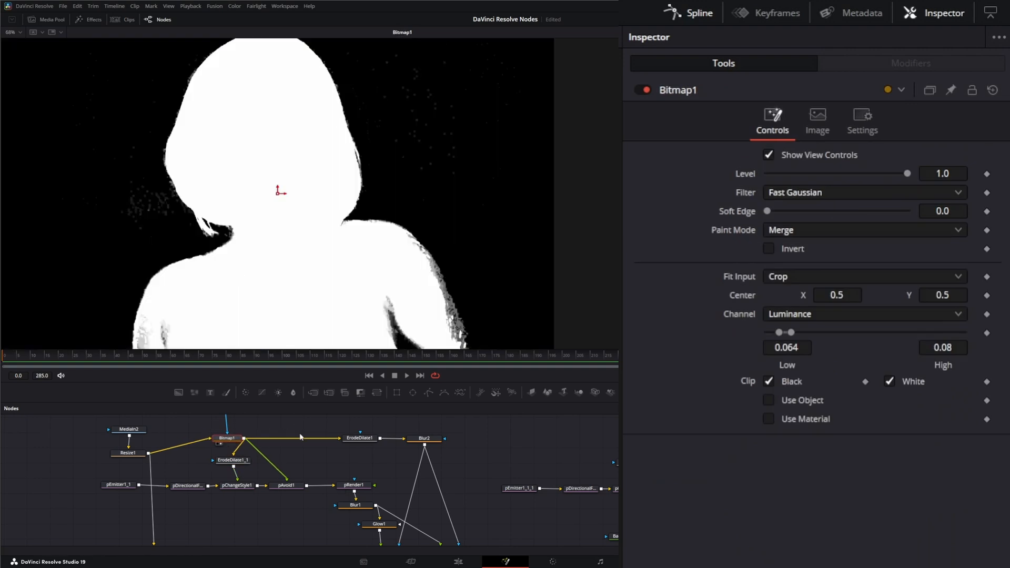
{"action": "mouse_move", "coordinate": [309, 461]}
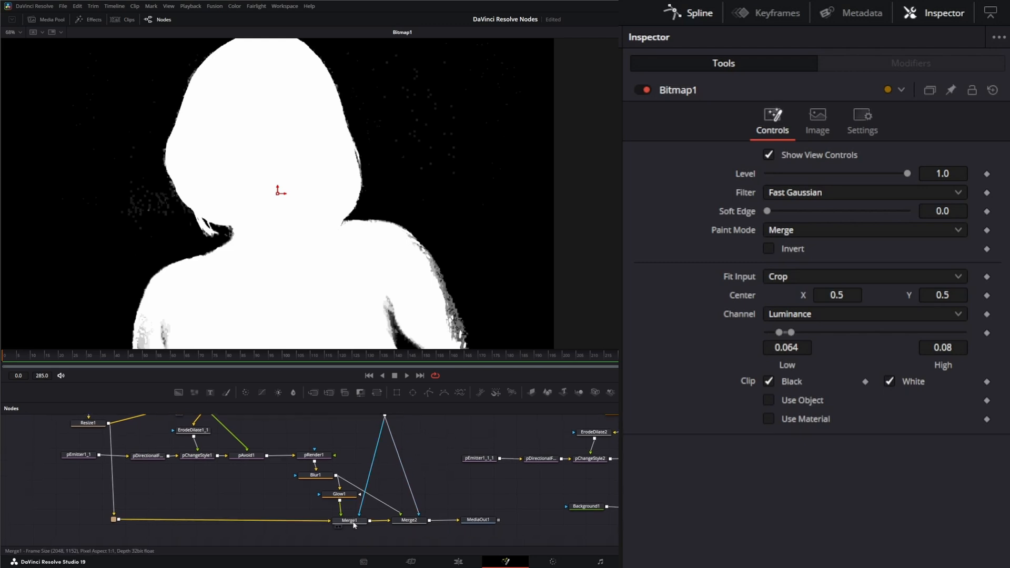
{"action": "left_click", "coordinate": [350, 520]}
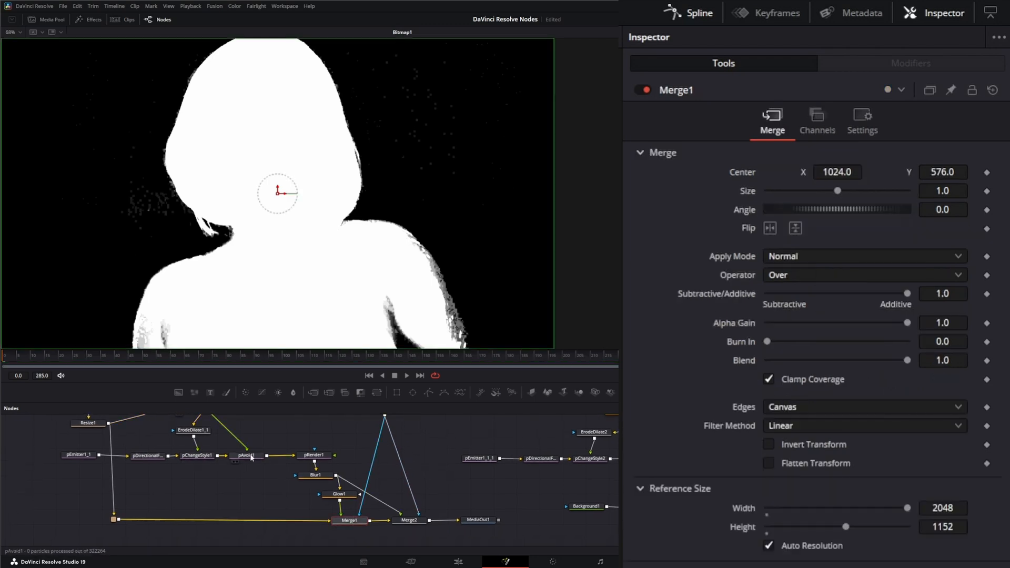
{"action": "left_click", "coordinate": [314, 455]}
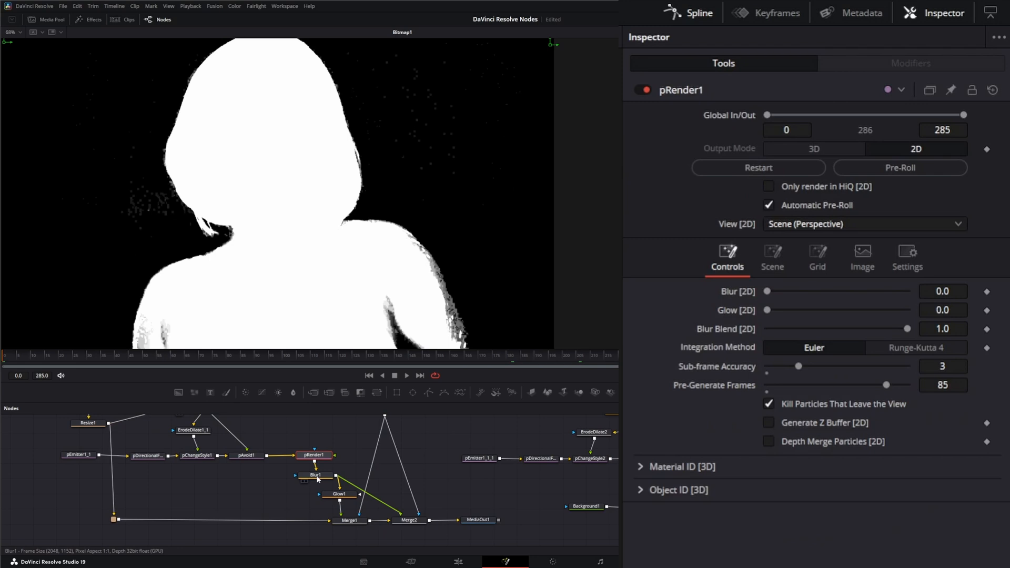
{"action": "left_click", "coordinate": [348, 520]}
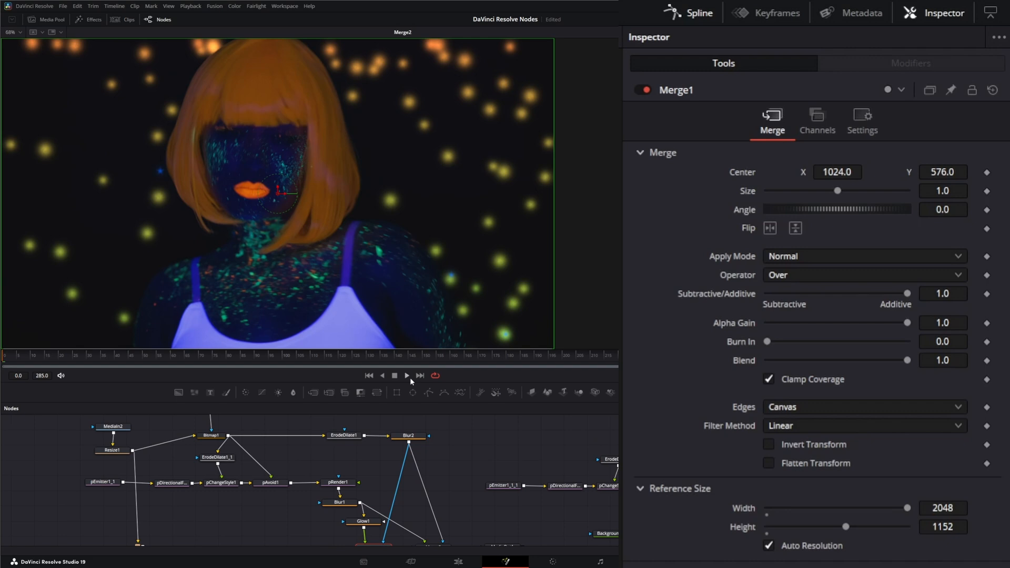
{"action": "left_click", "coordinate": [406, 376]}
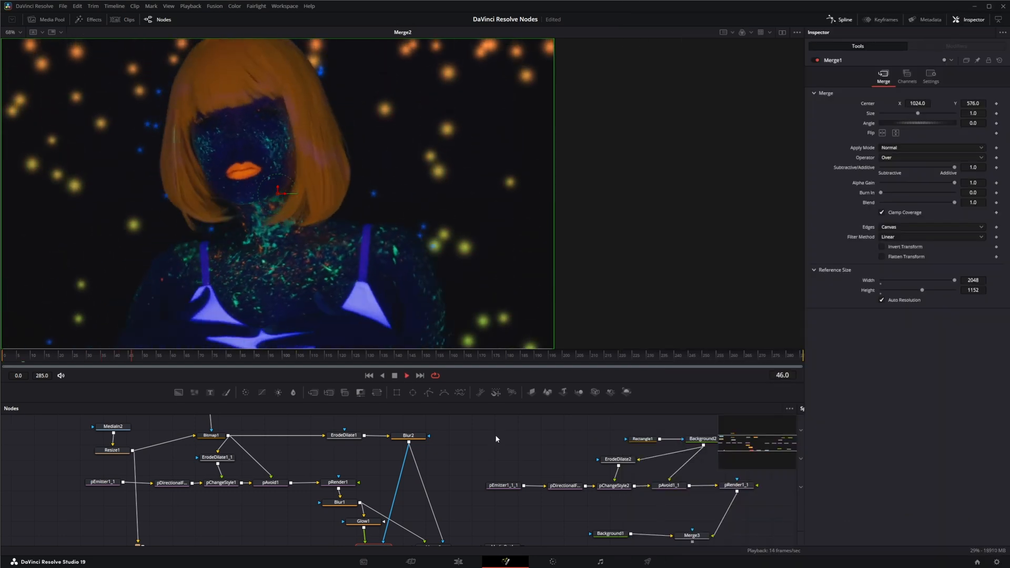